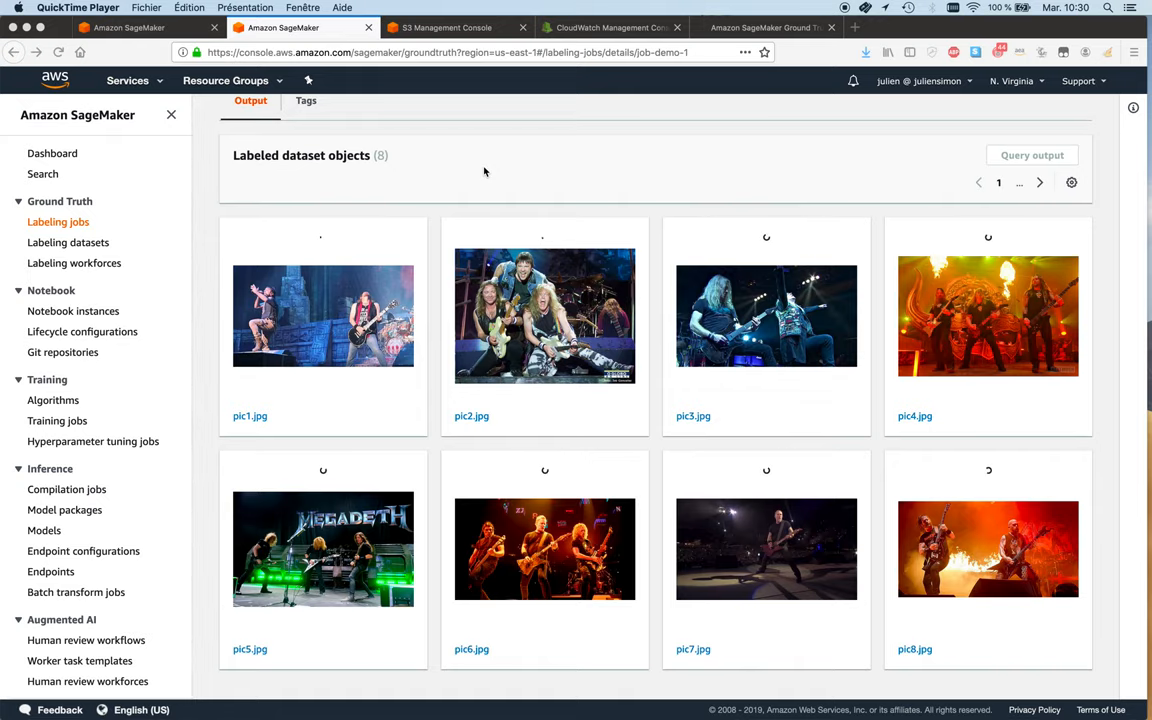
# - Switch to the worker portal tab listing the guitarist and vocalist segmentation job
pyautogui.click(765, 27)
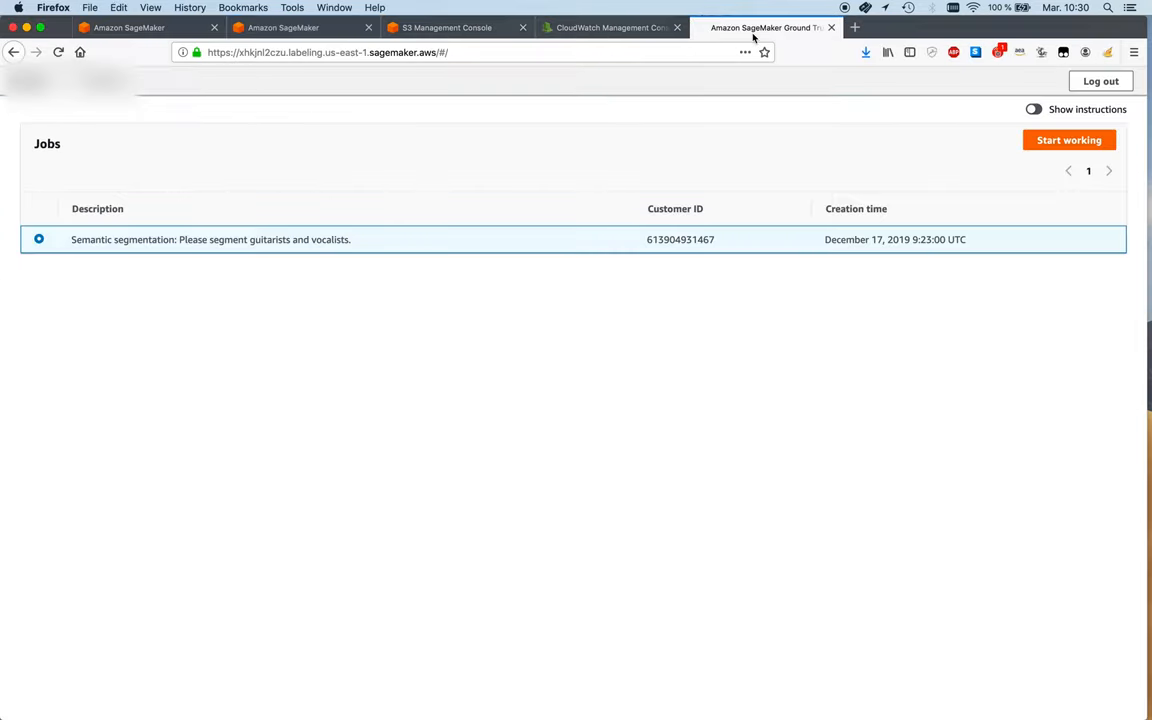
pyautogui.moveTo(633, 347)
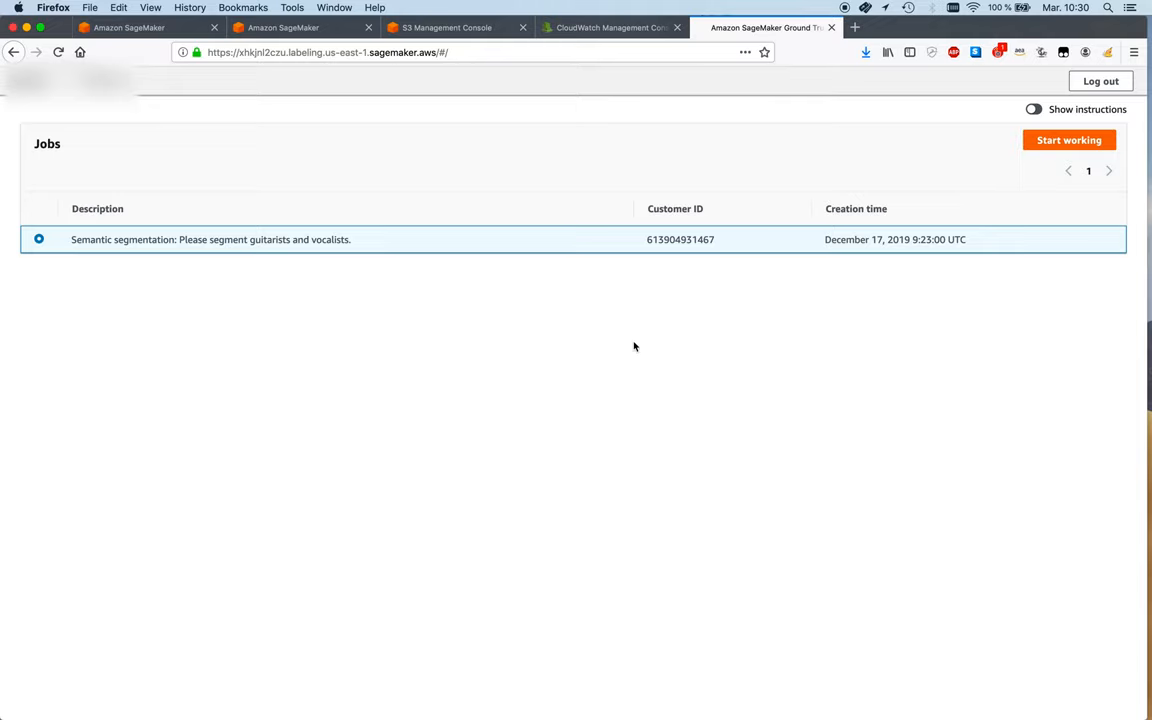
# - Start working on the semantic segmentation job so the first guitarist photo loads
pyautogui.click(1068, 140)
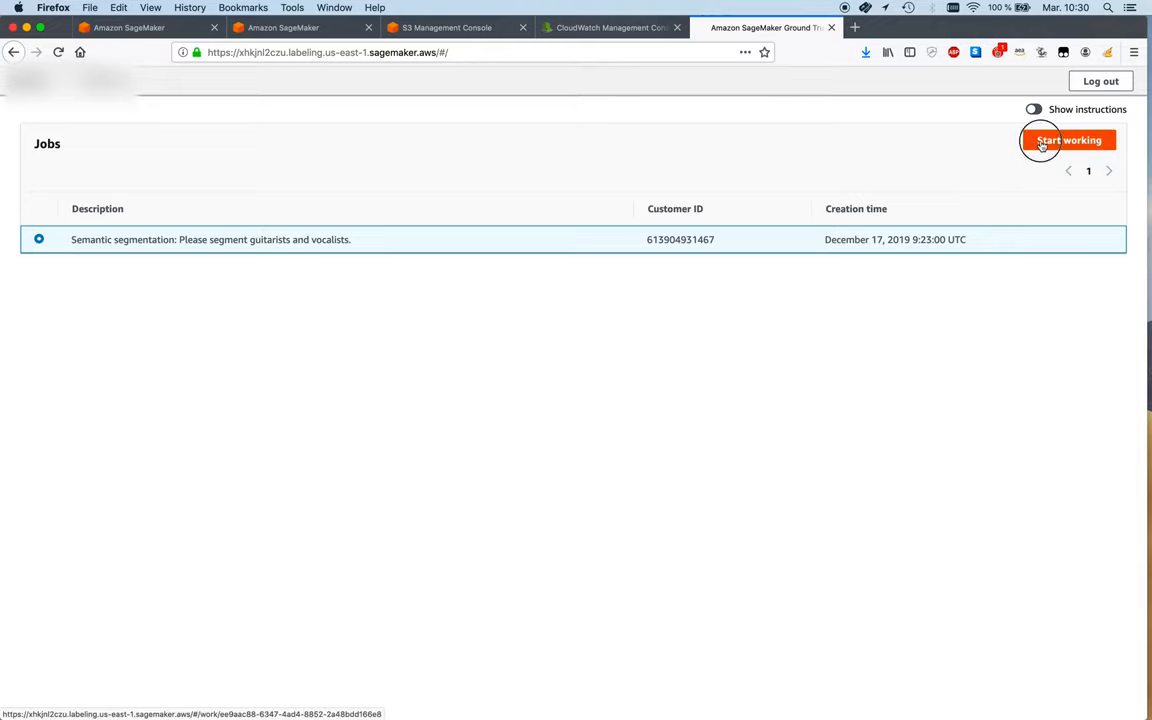
pyautogui.click(1068, 140)
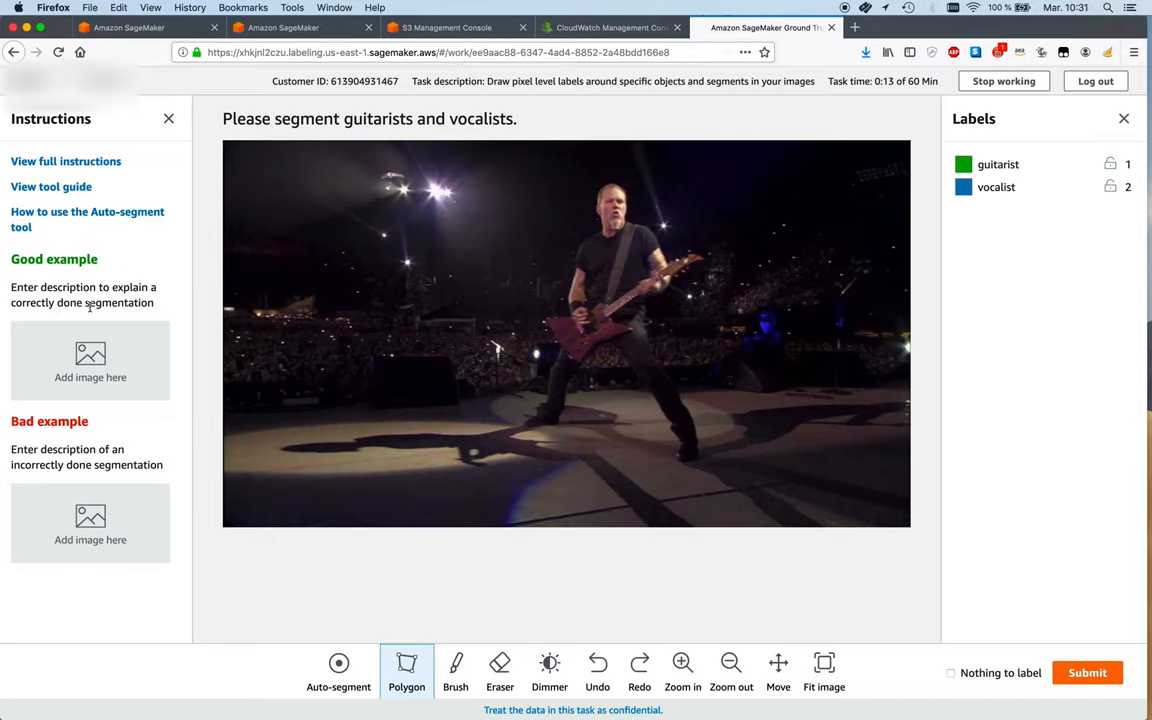
pyautogui.moveTo(120, 521)
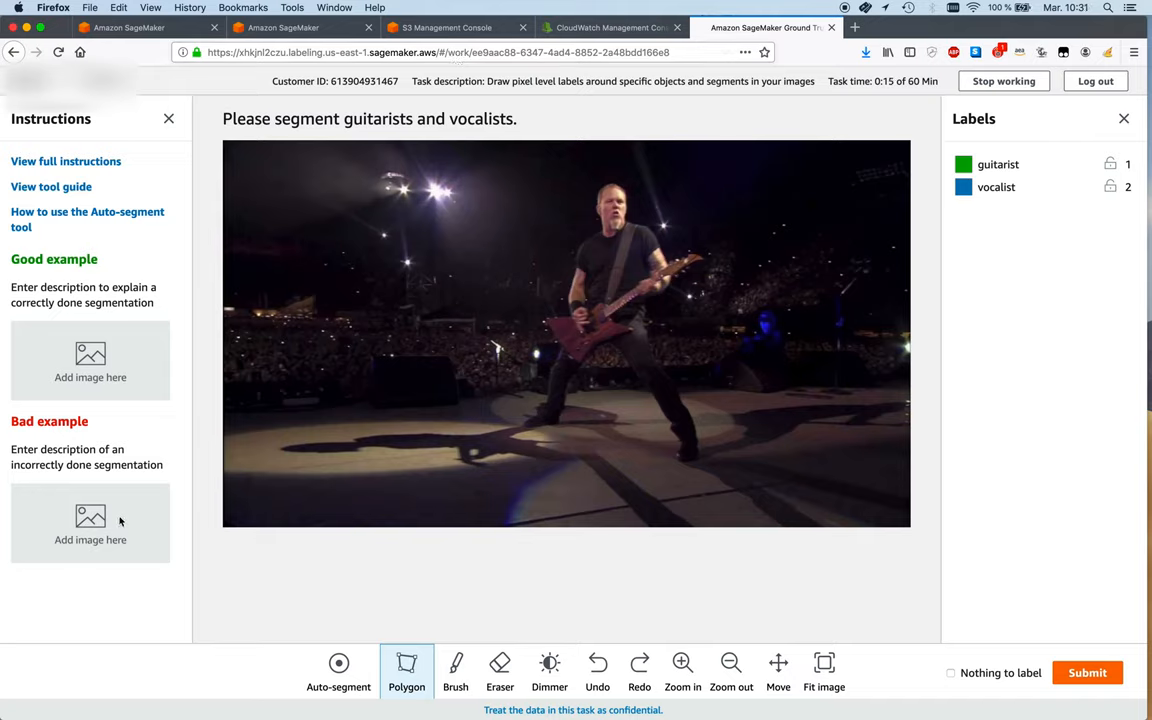
pyautogui.moveTo(128, 396)
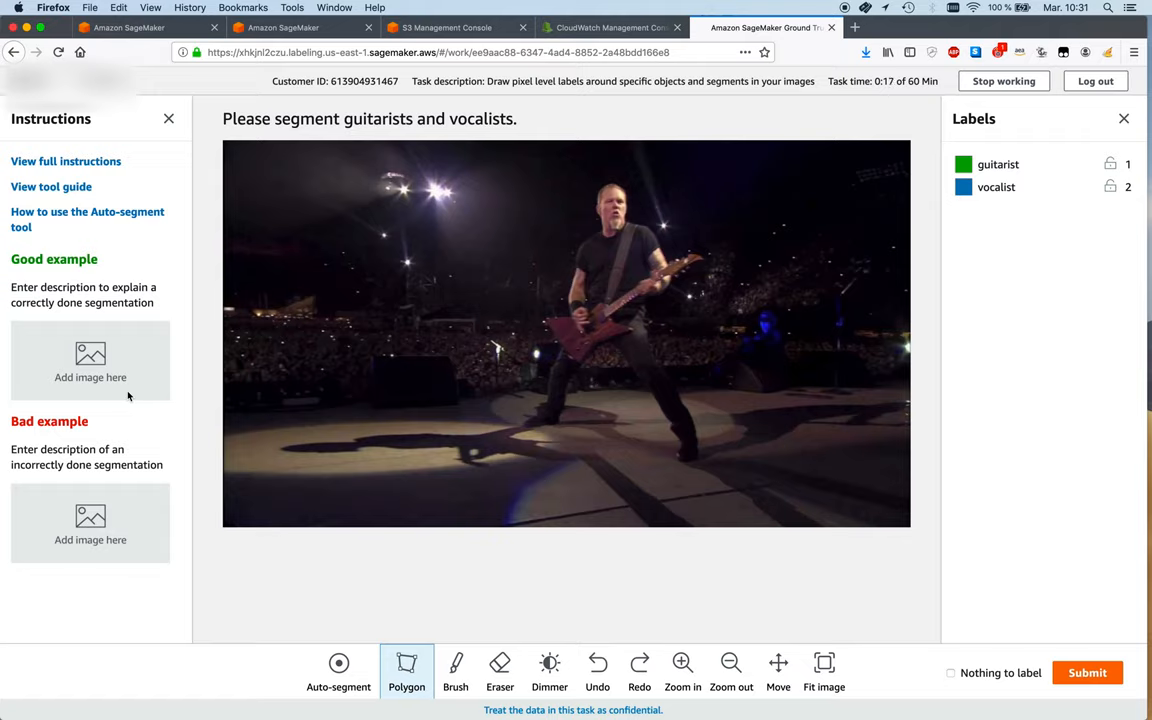
pyautogui.moveTo(66, 453)
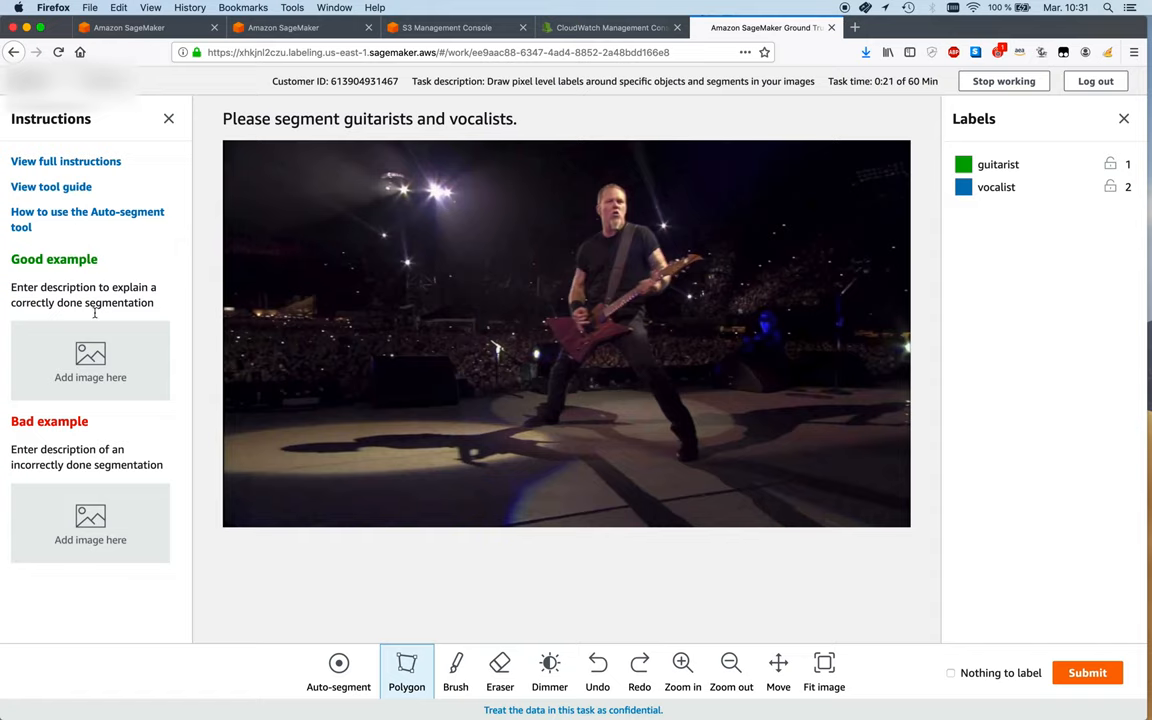
pyautogui.moveTo(107, 573)
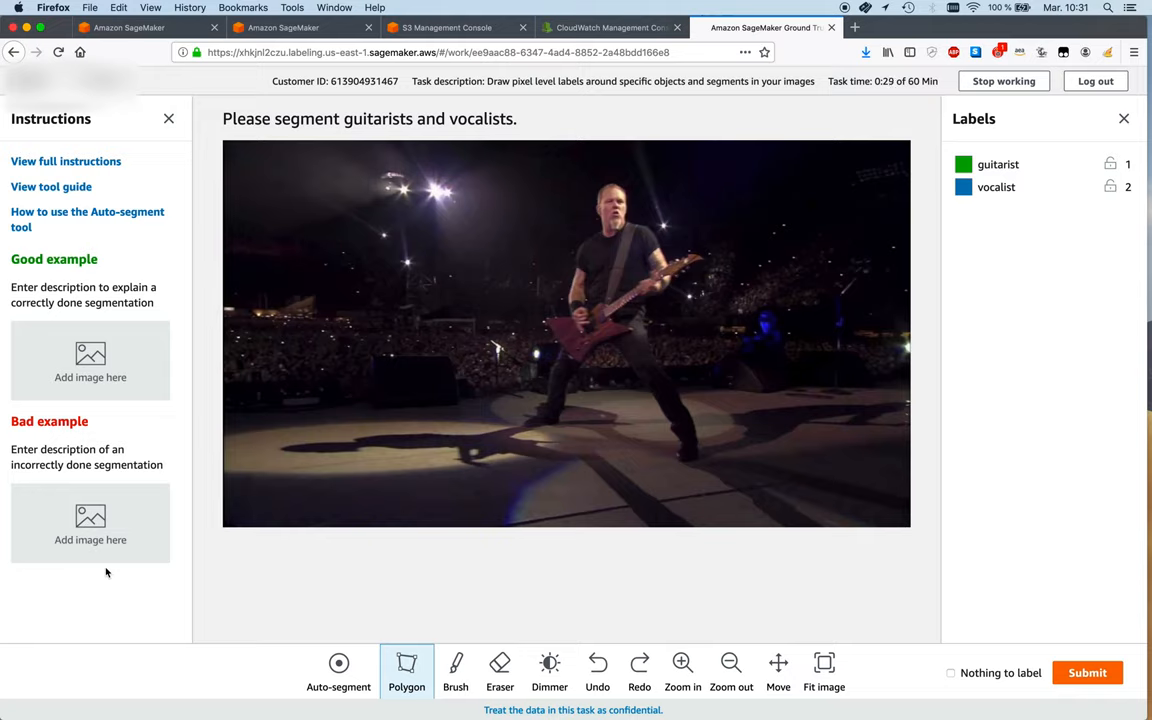
pyautogui.moveTo(603, 499)
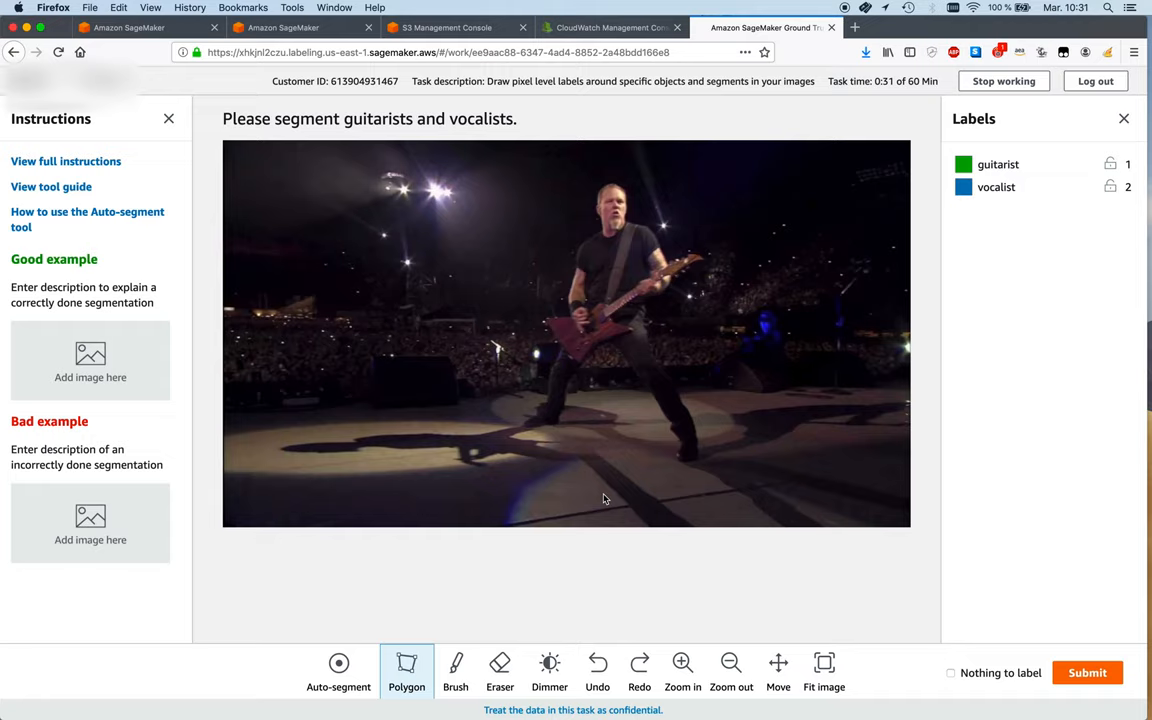
pyautogui.moveTo(360, 634)
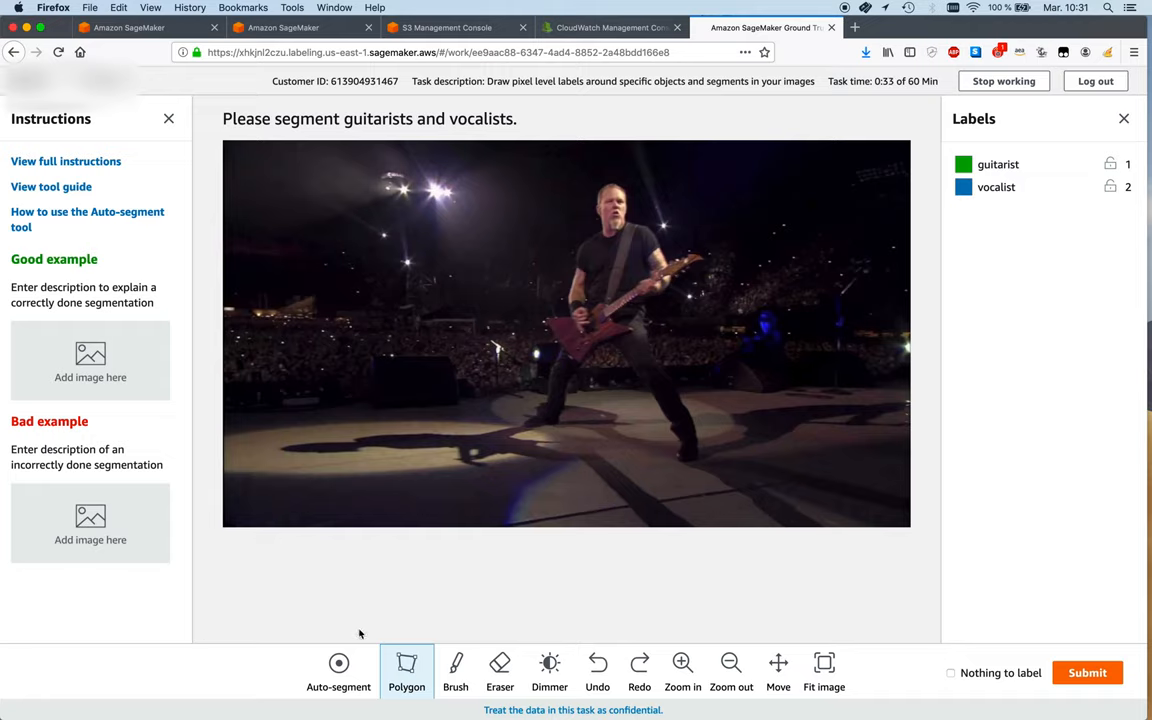
pyautogui.moveTo(902, 488)
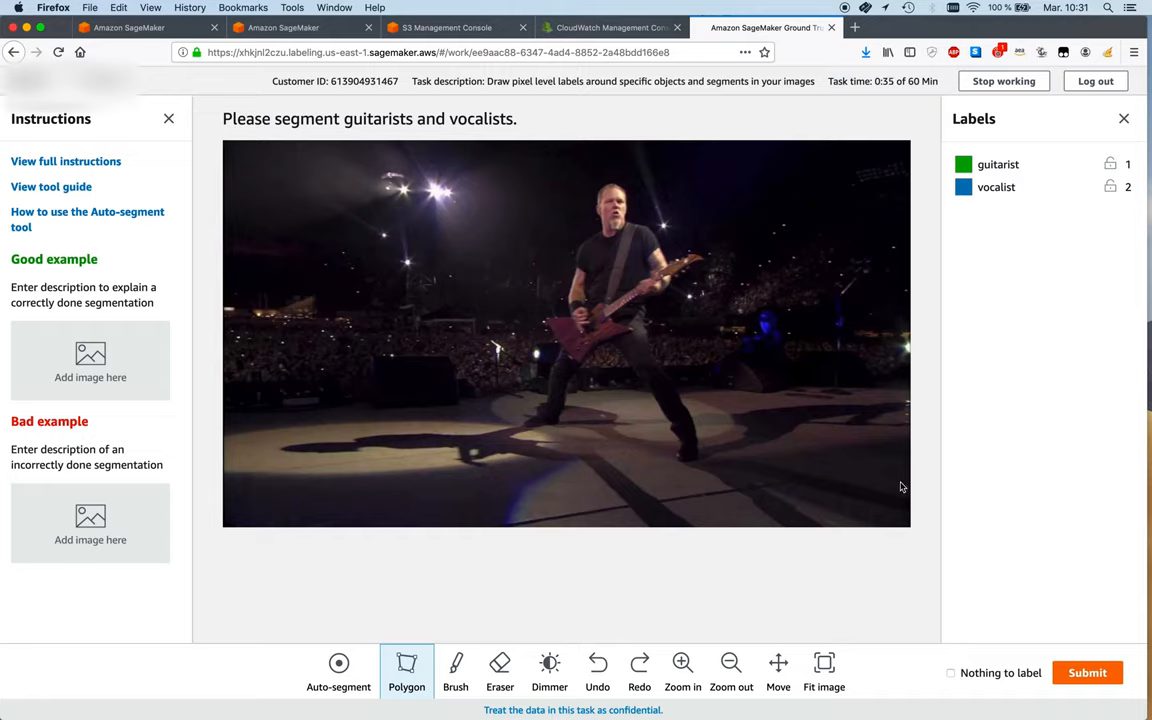
pyautogui.moveTo(1045, 371)
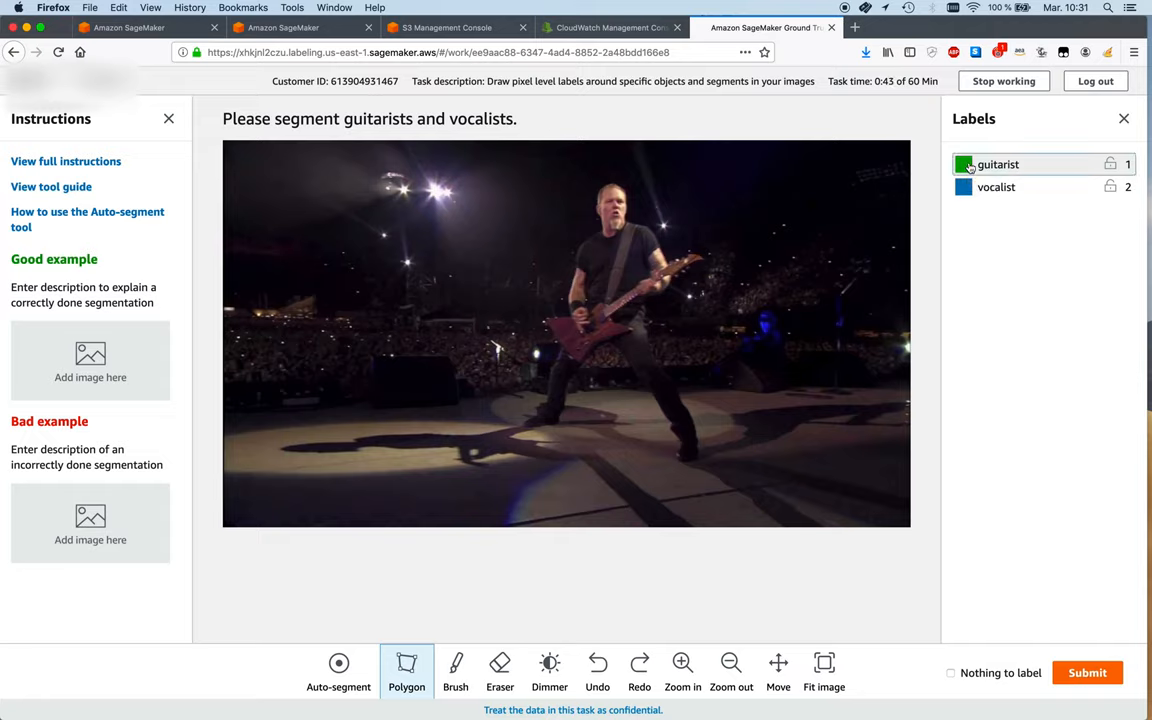
pyautogui.moveTo(550, 615)
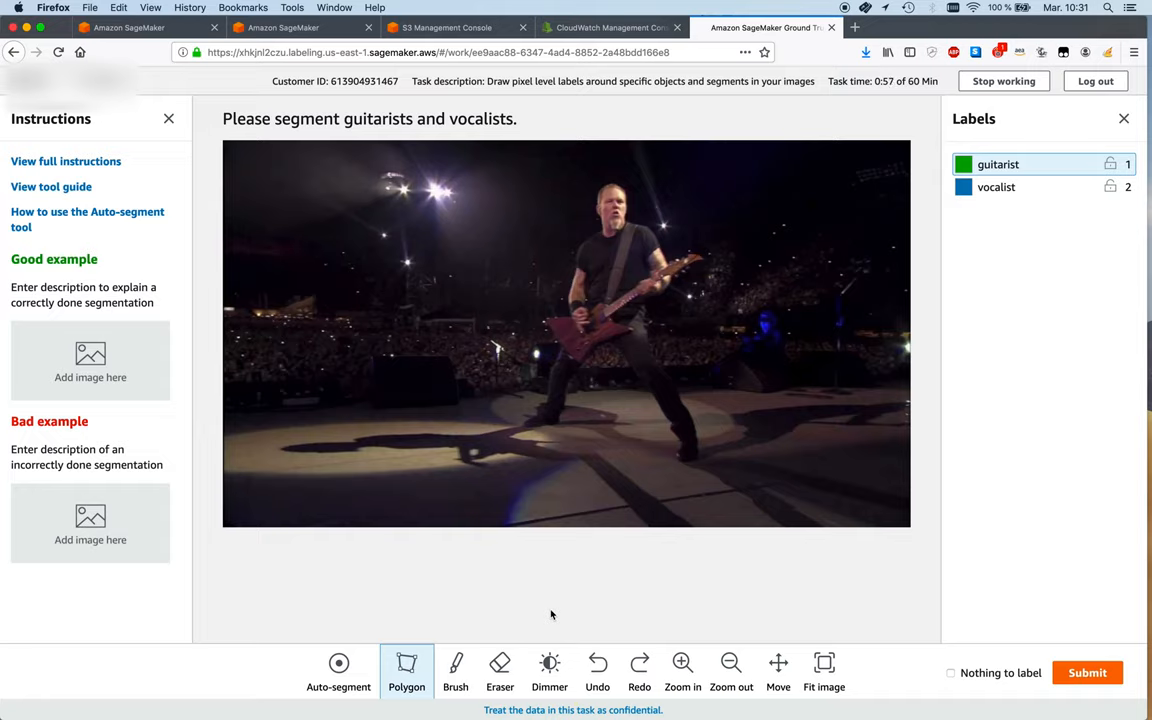
pyautogui.moveTo(558, 552)
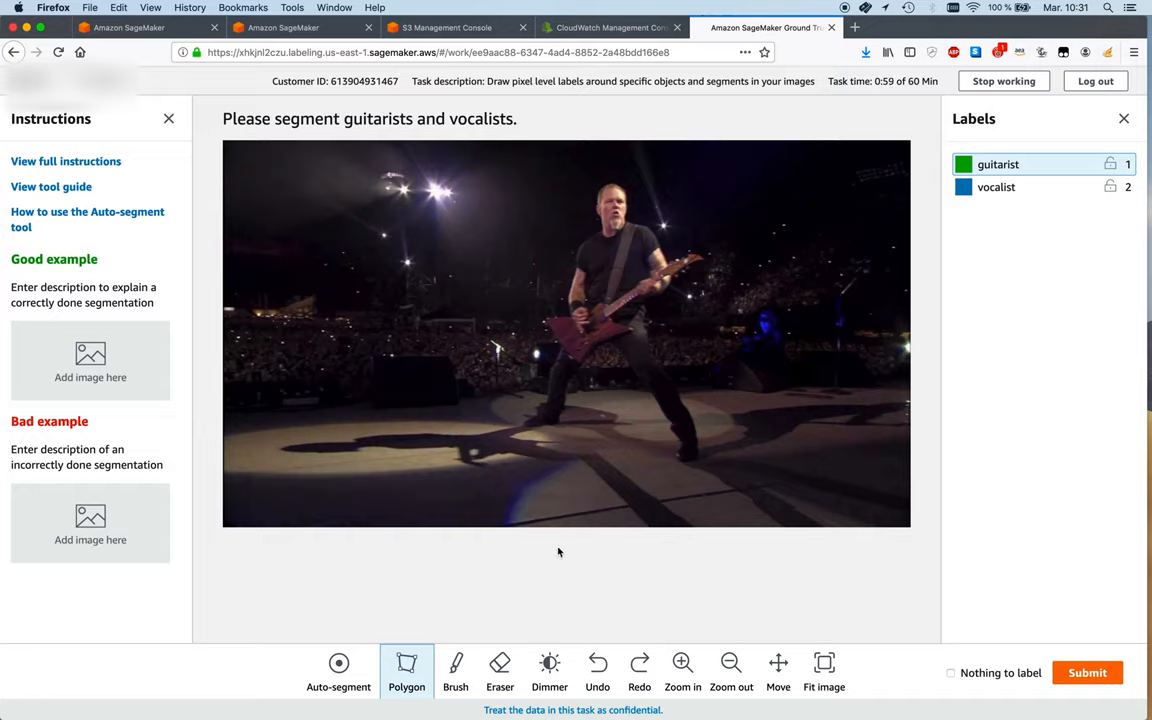
pyautogui.moveTo(406, 662)
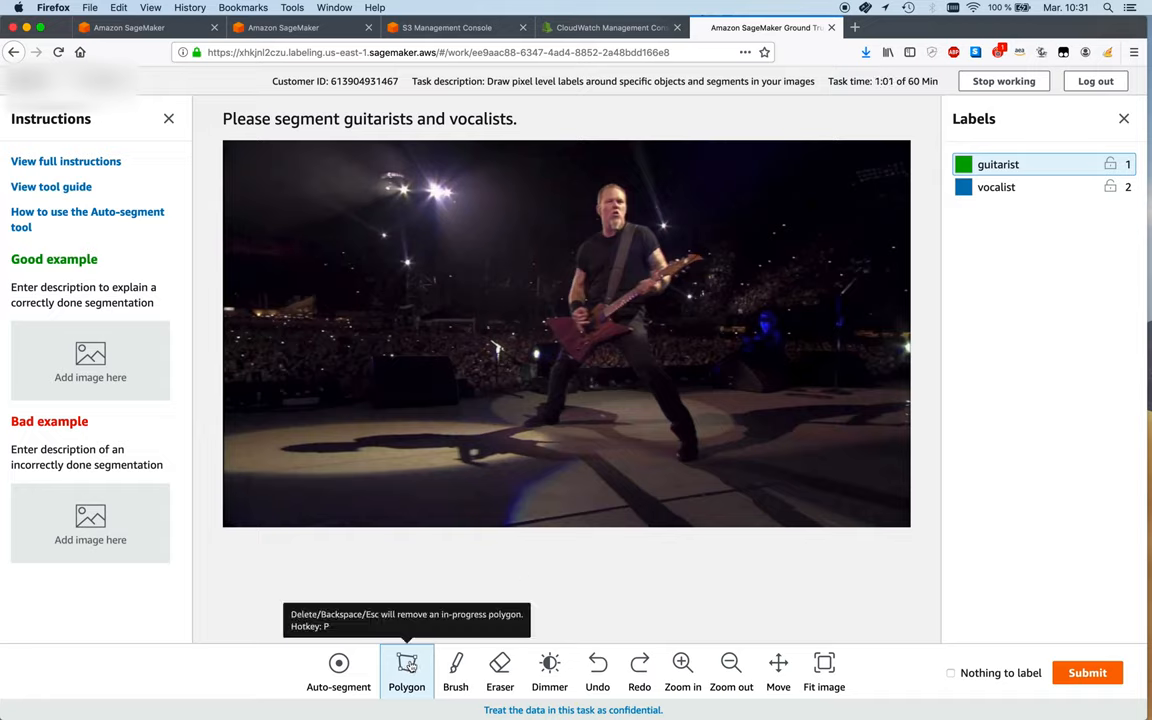
pyautogui.moveTo(525, 430)
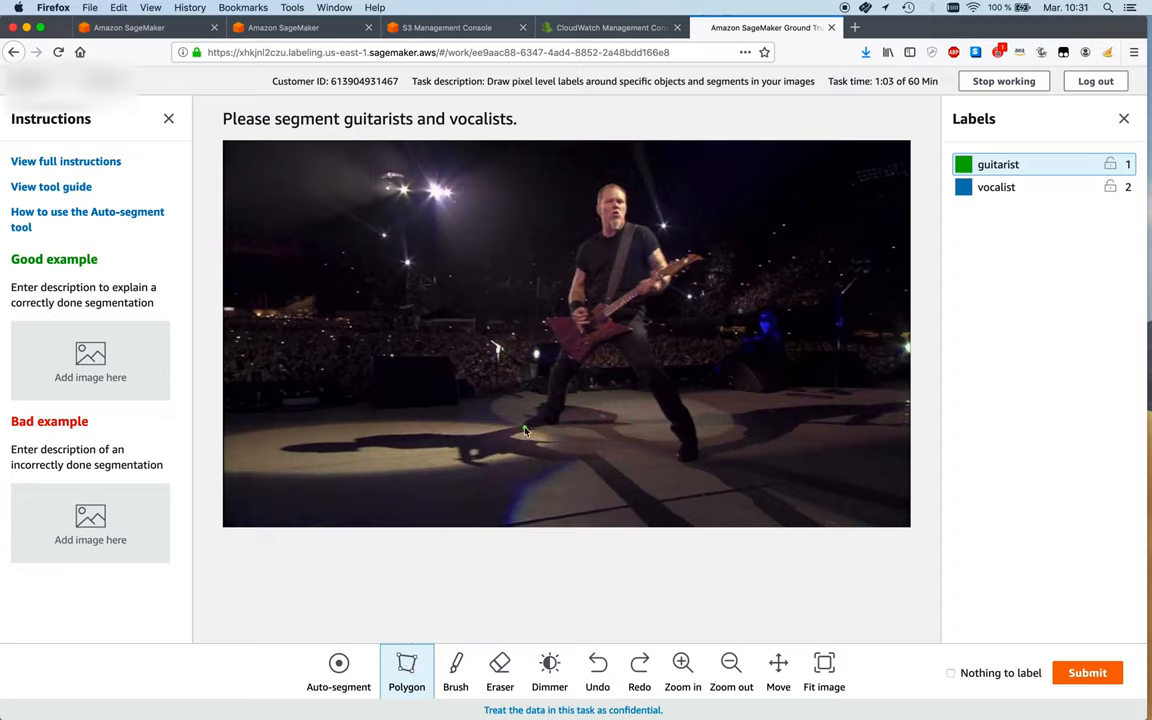
# - Place polygon vertices around the guitarist's feet, legs and boots, continuing up toward the guitar
pyautogui.click(567, 407)
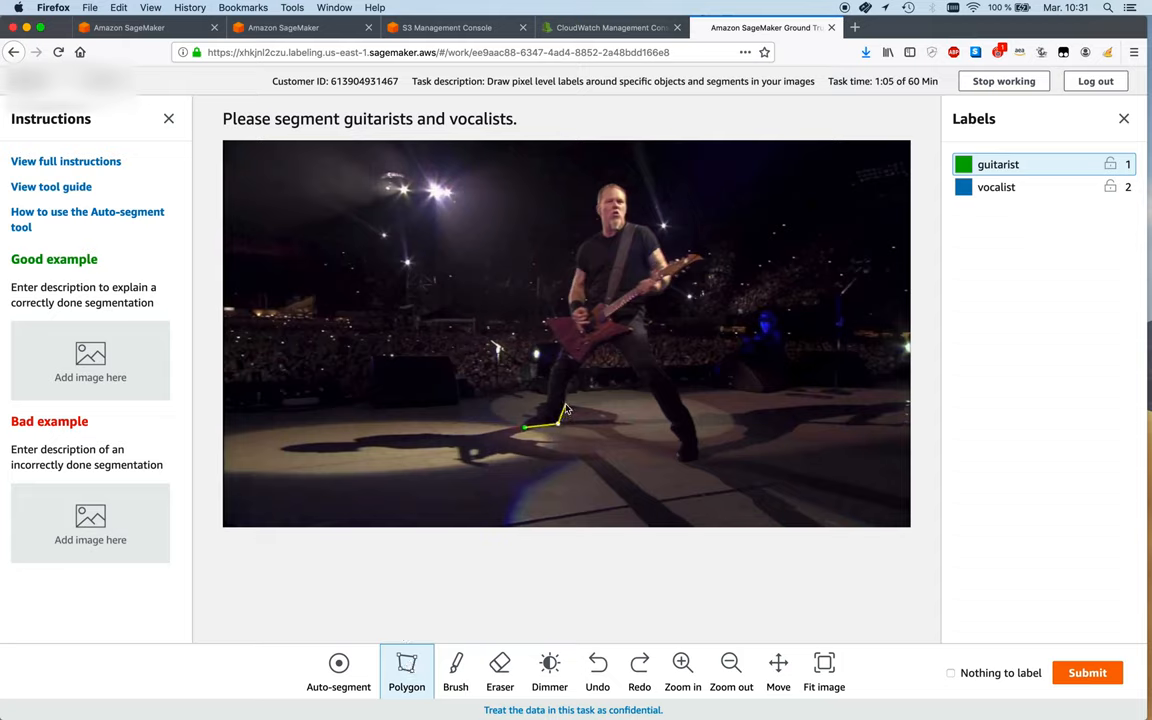
pyautogui.click(588, 362)
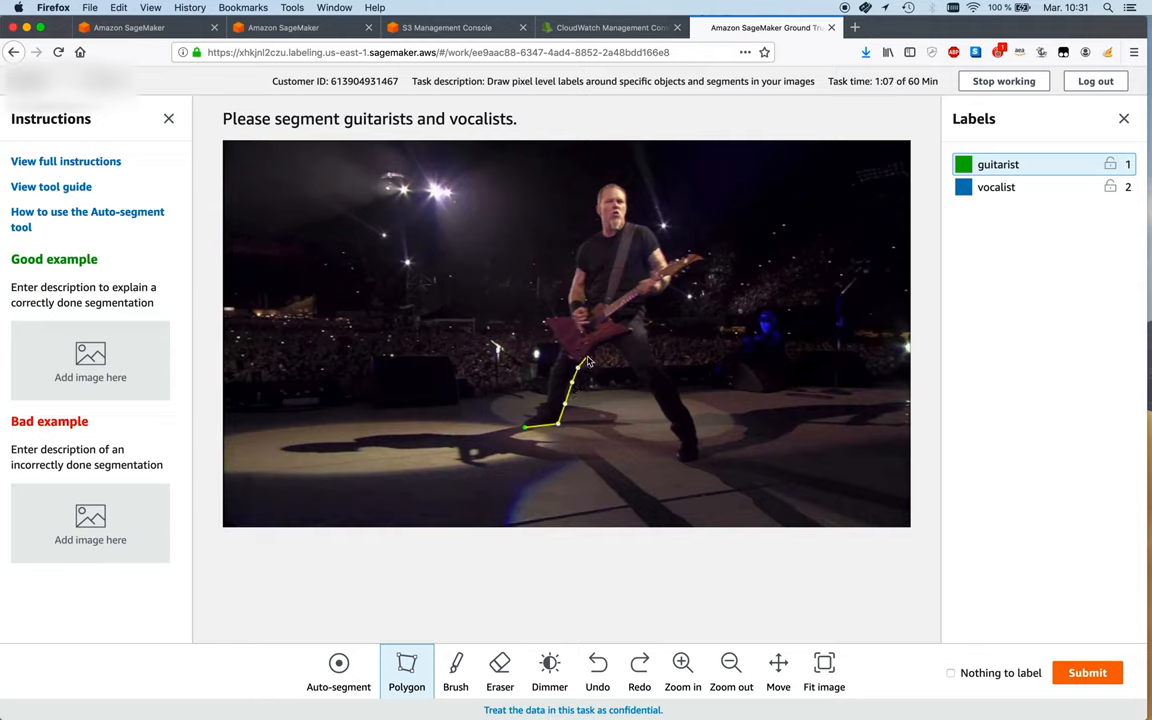
pyautogui.click(615, 348)
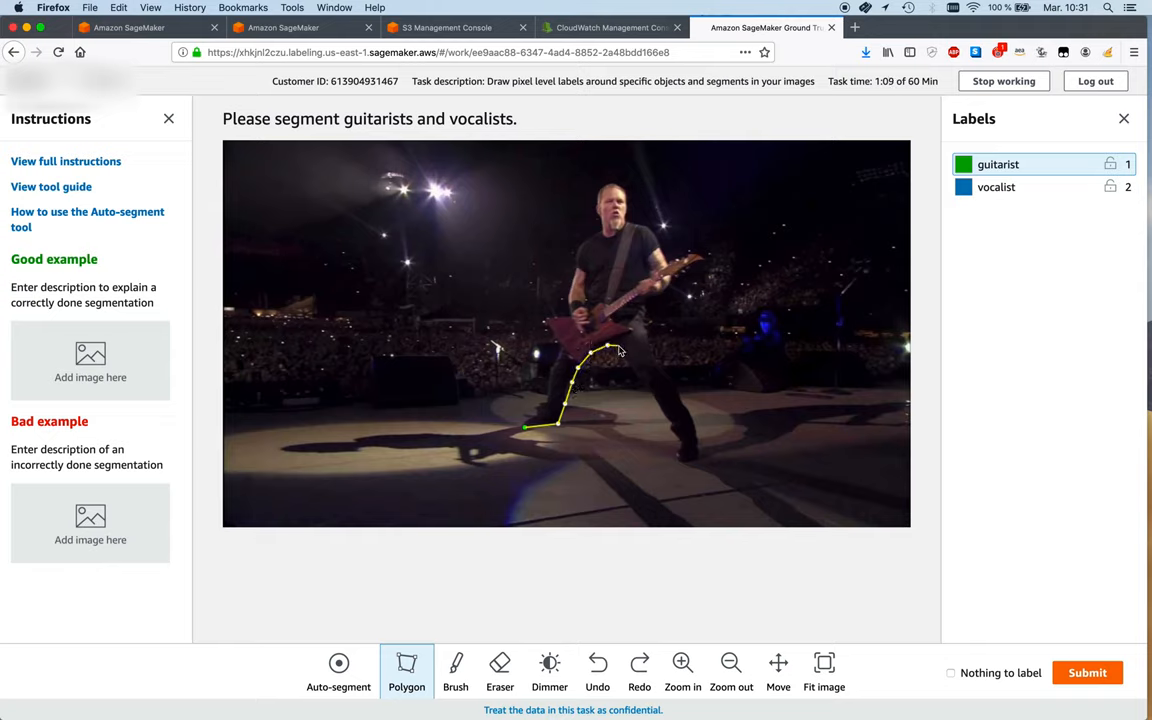
pyautogui.click(648, 400)
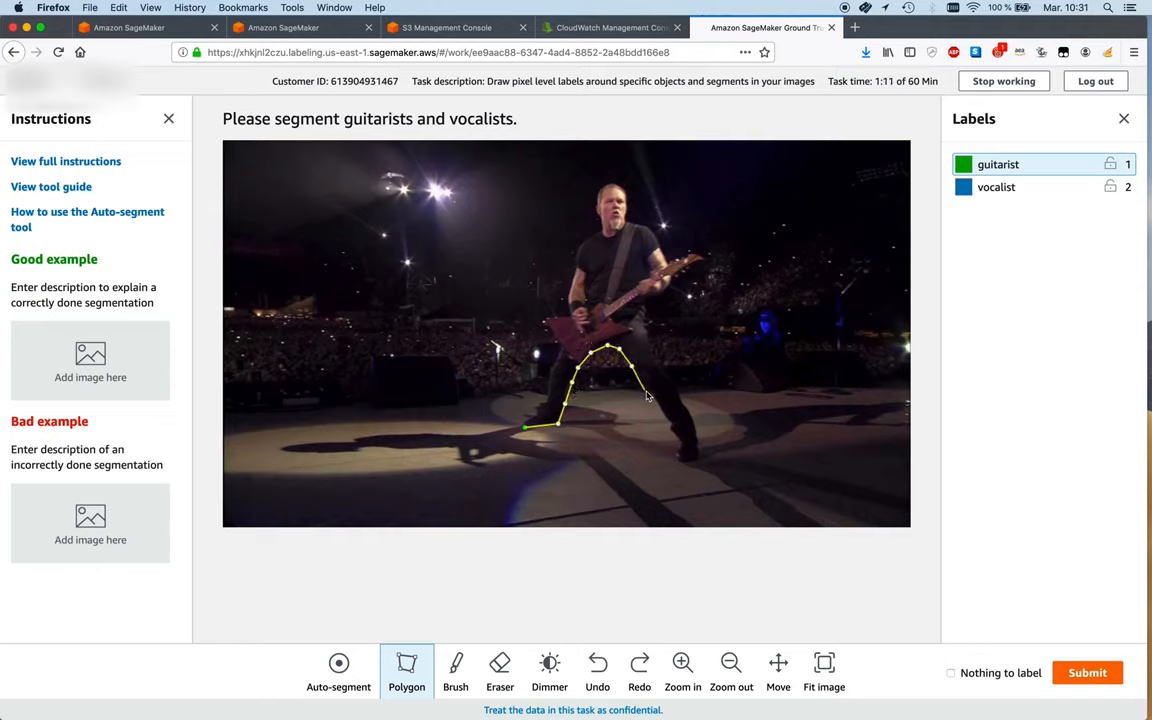
pyautogui.click(670, 430)
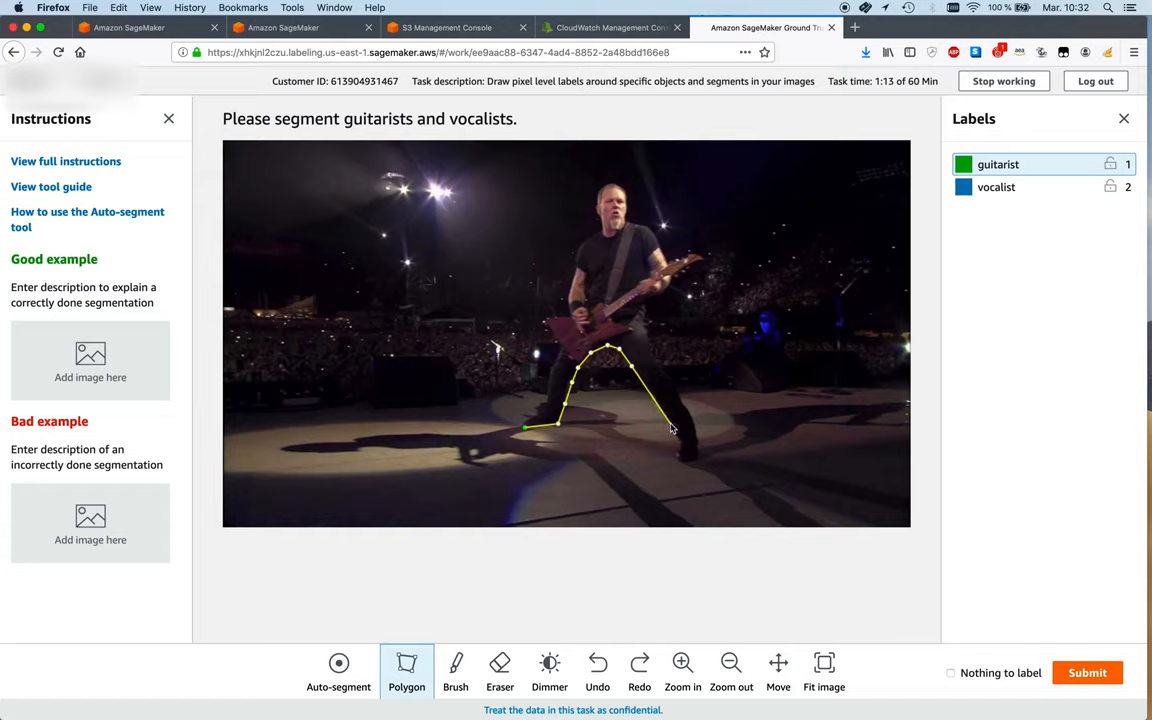
pyautogui.click(680, 445)
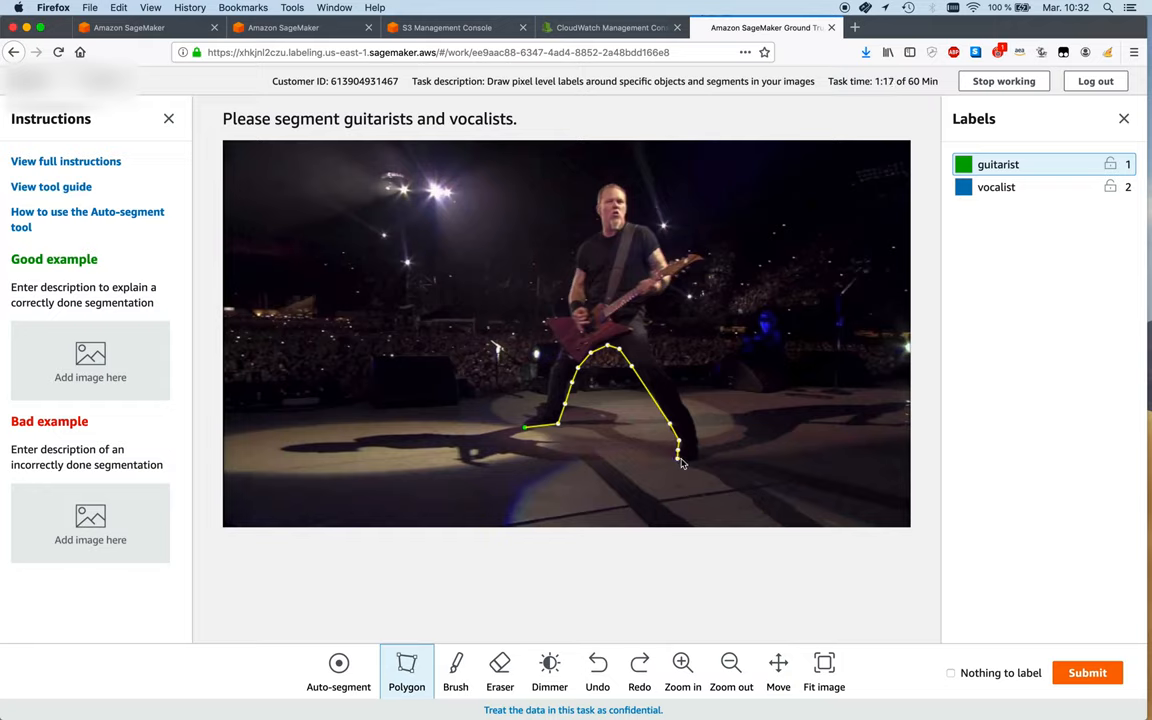
pyautogui.click(680, 458)
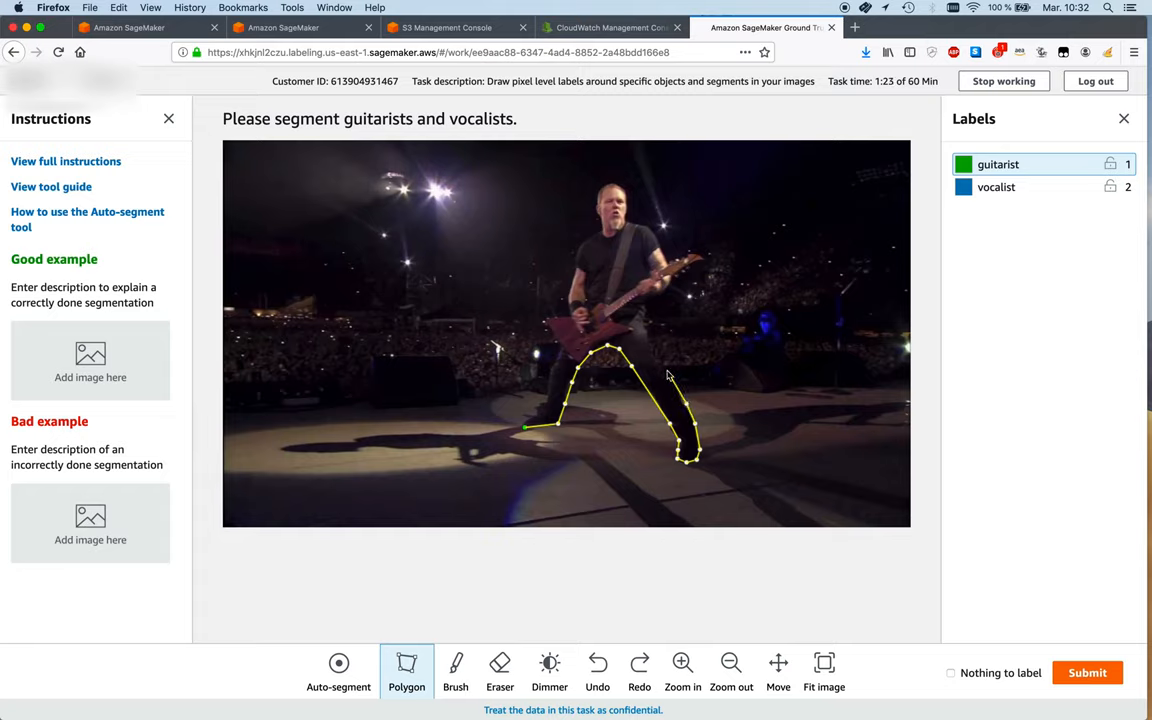
pyautogui.click(645, 308)
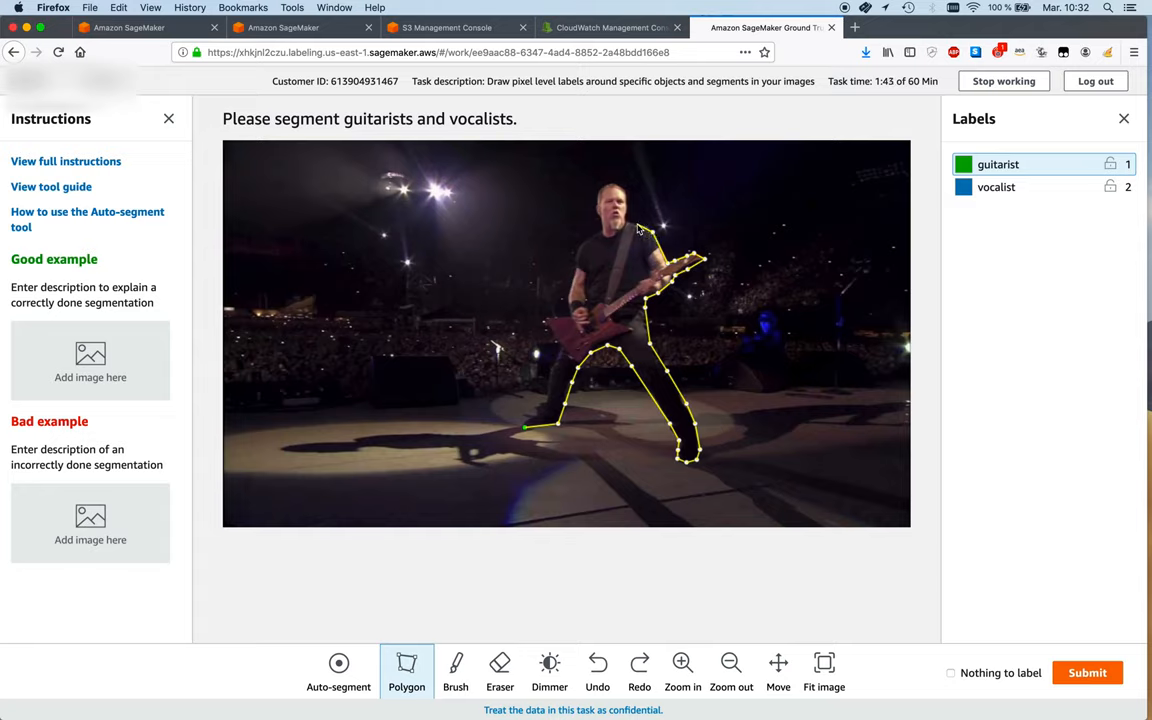
pyautogui.moveTo(630, 222)
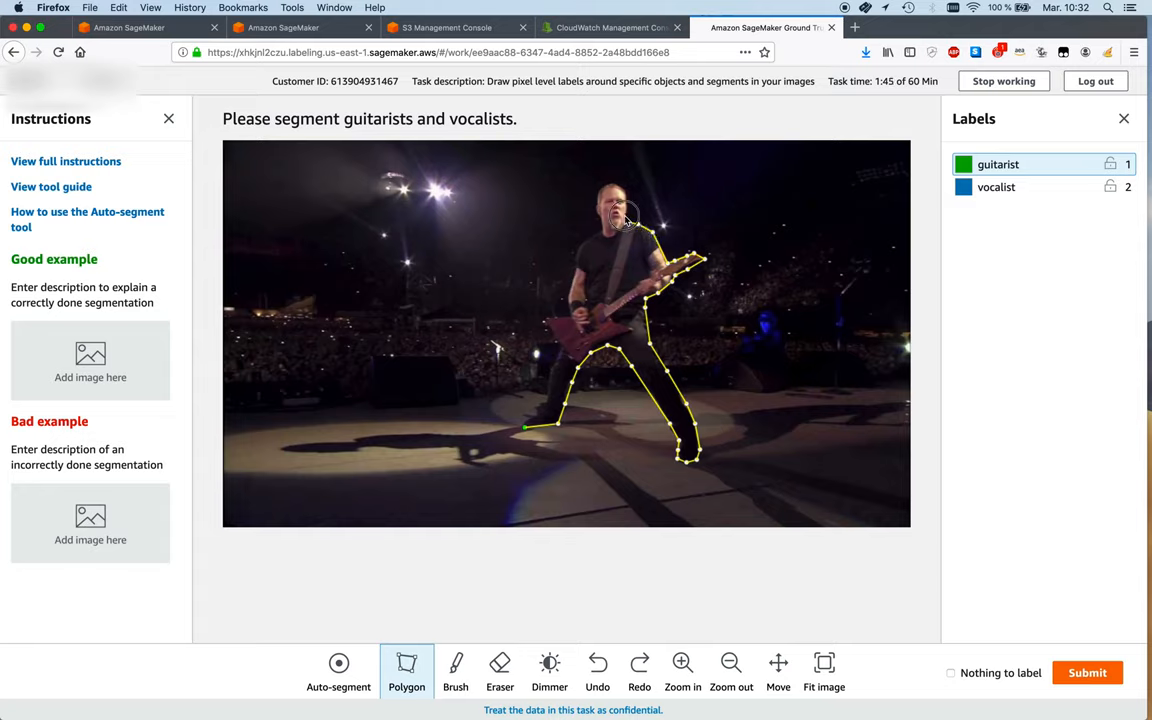
pyautogui.moveTo(625, 190)
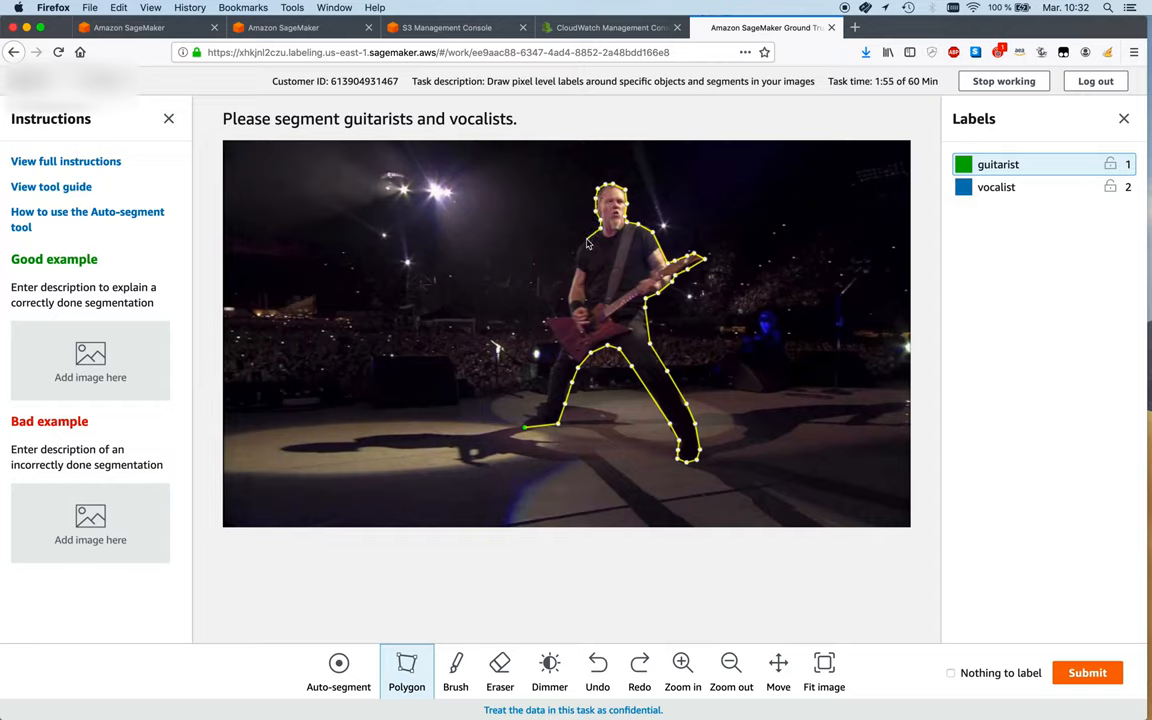
pyautogui.moveTo(577, 258)
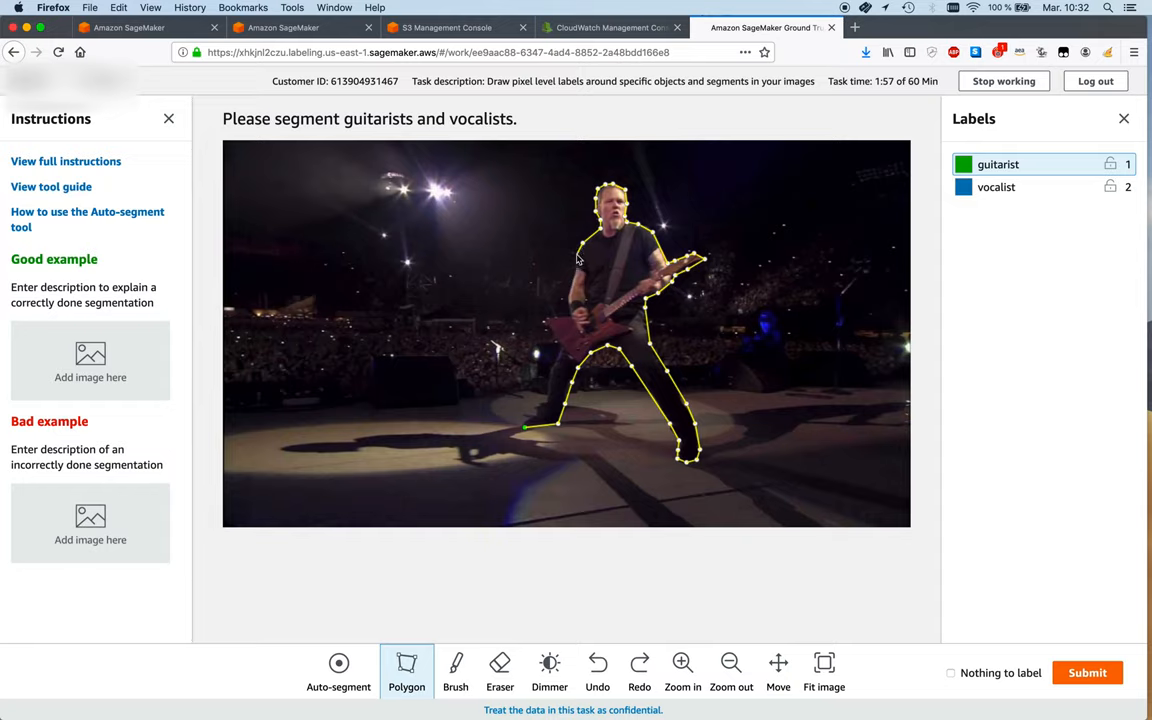
pyautogui.moveTo(570, 285)
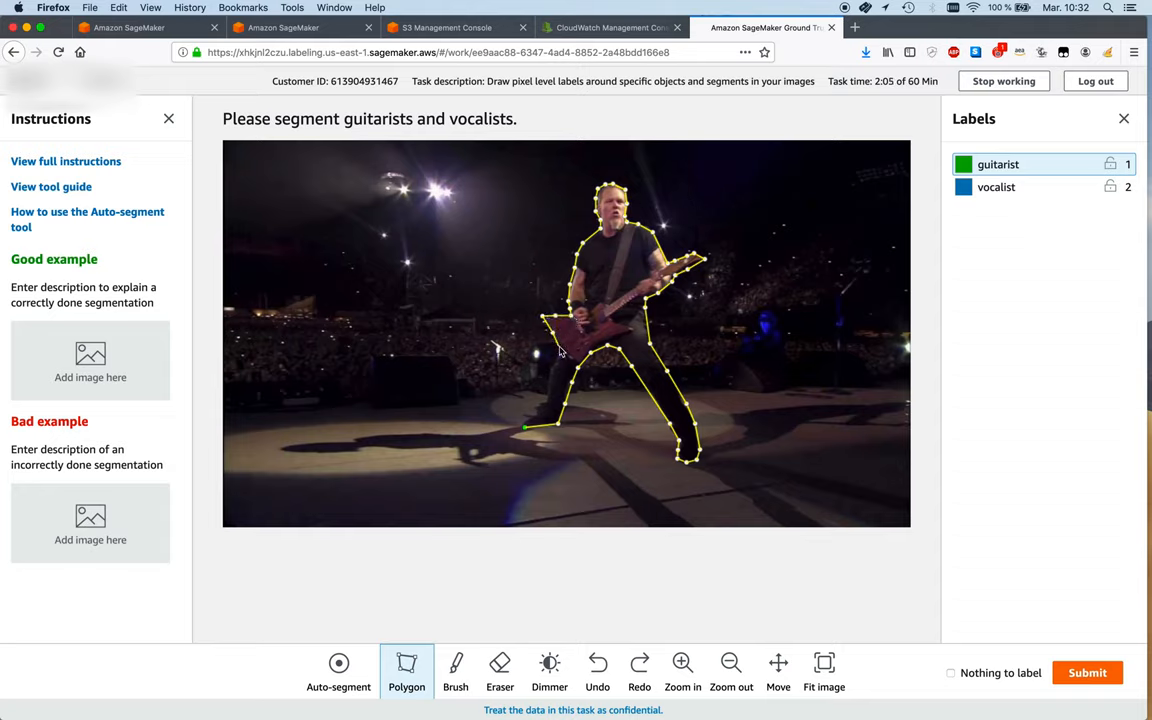
pyautogui.moveTo(553, 367)
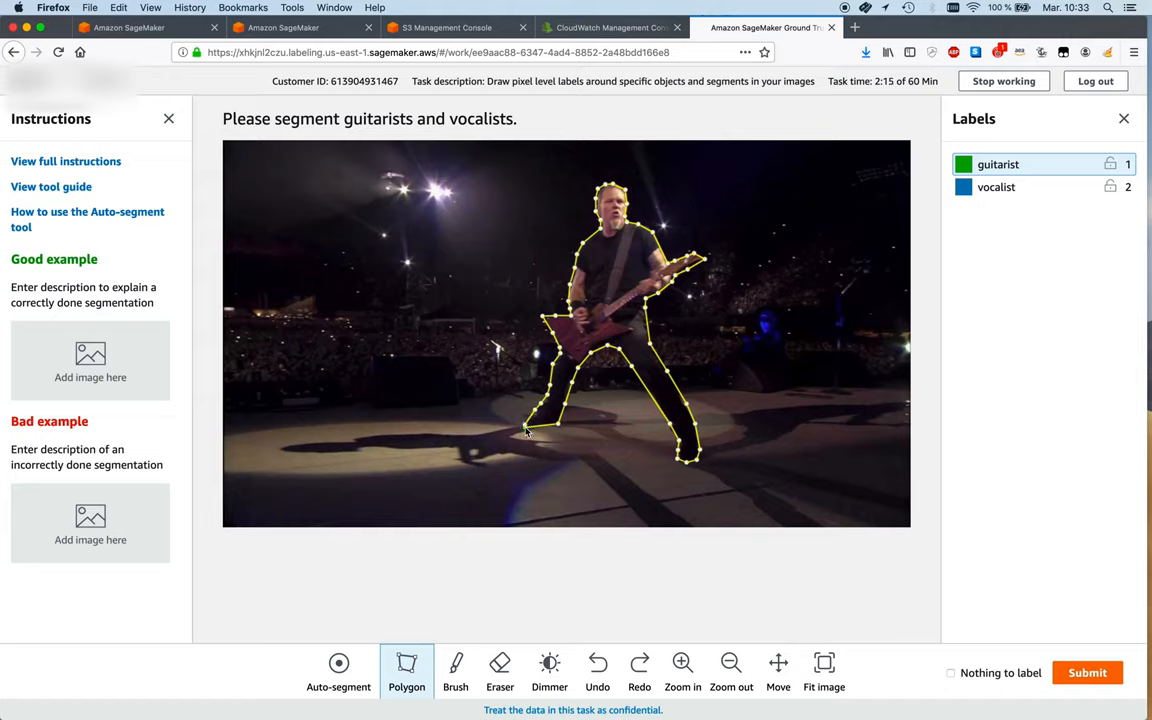
# - Close the guitarist polygon into a filled green region and inspect its edges with zoom
pyautogui.click(525, 430)
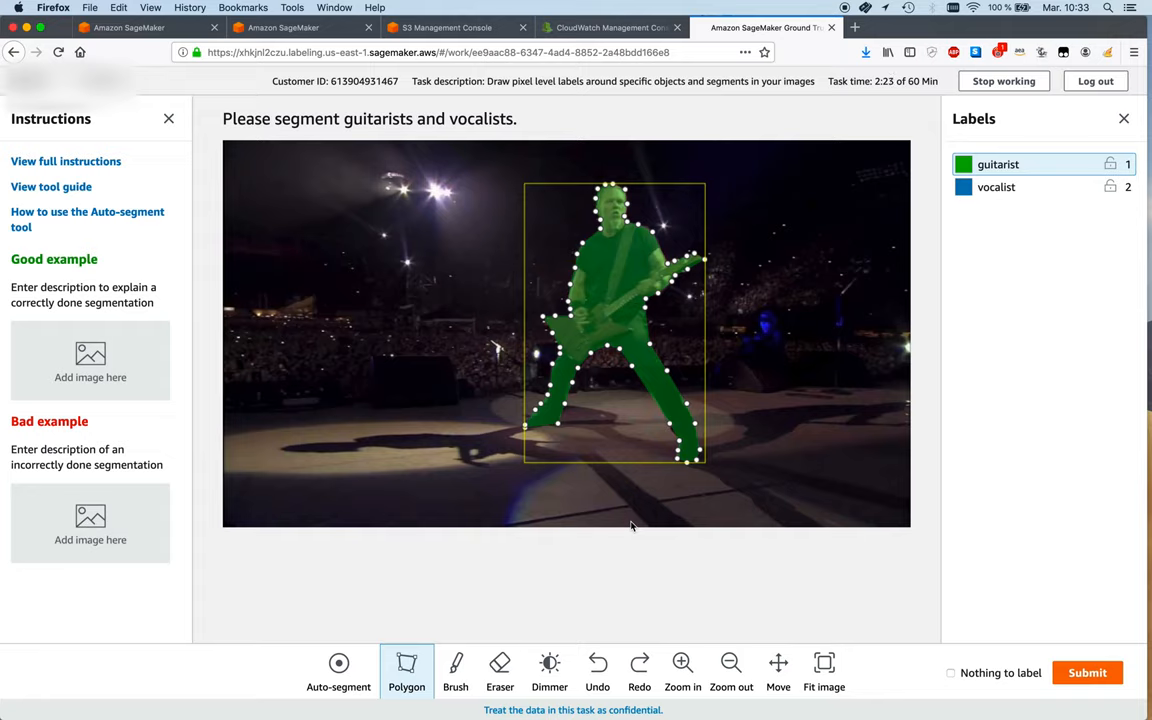
pyautogui.moveTo(682, 662)
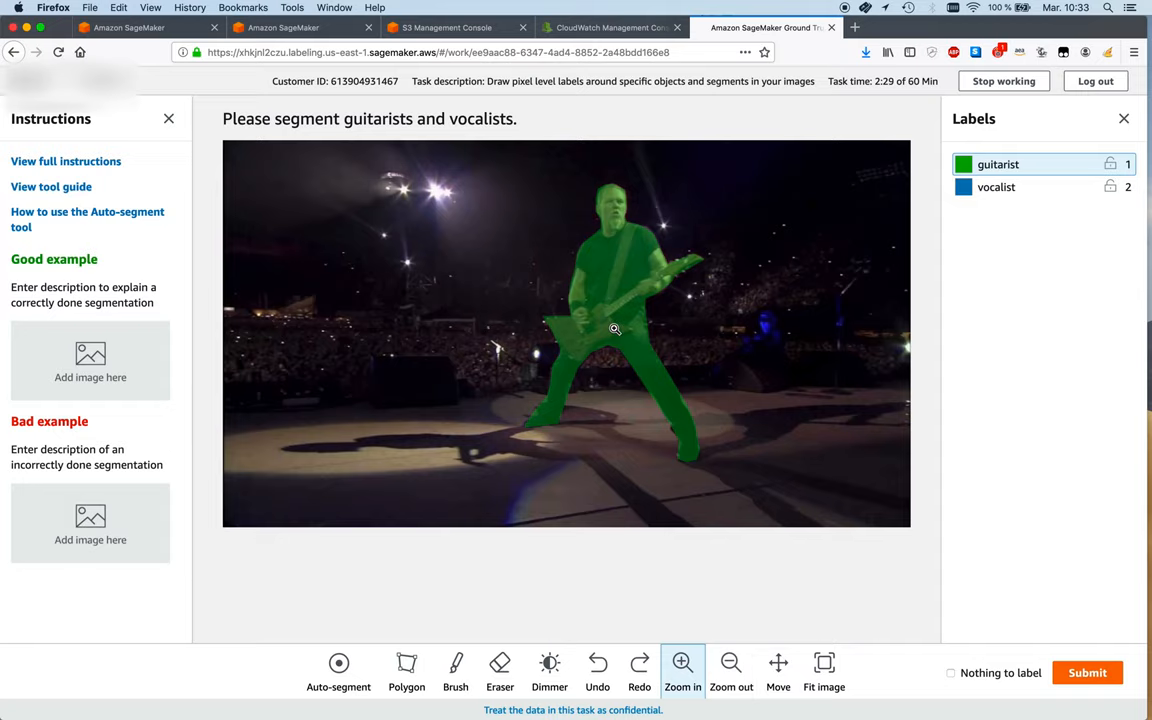
pyautogui.click(683, 662)
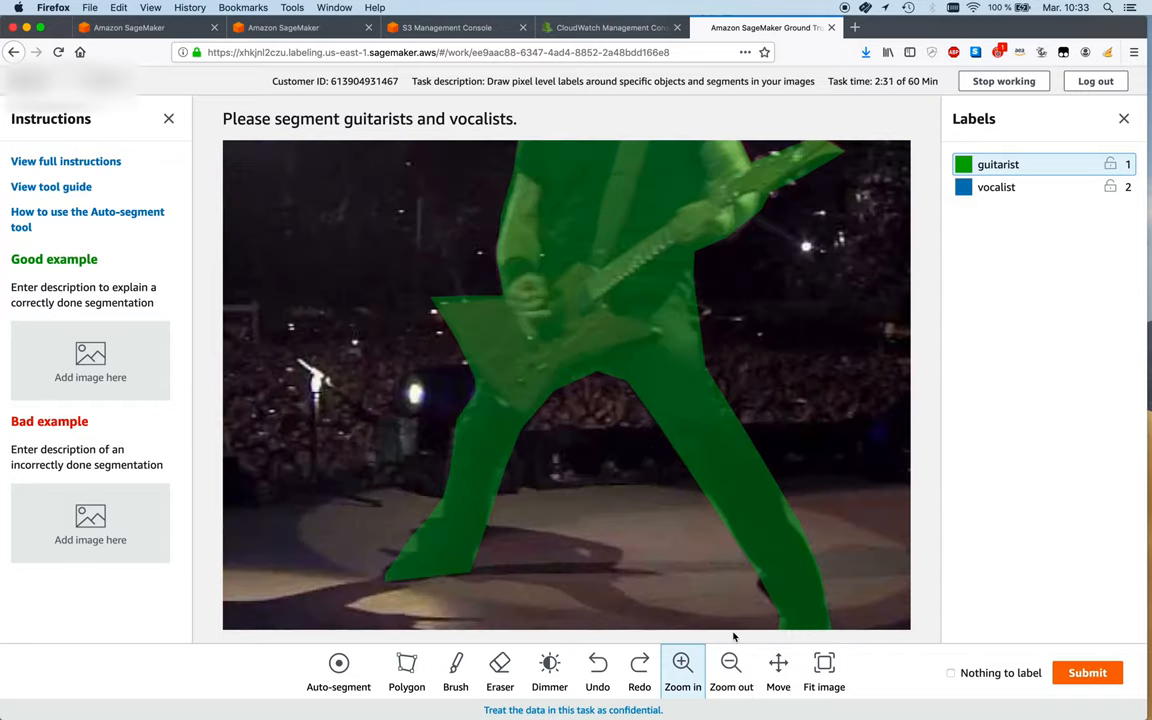
pyautogui.moveTo(731, 670)
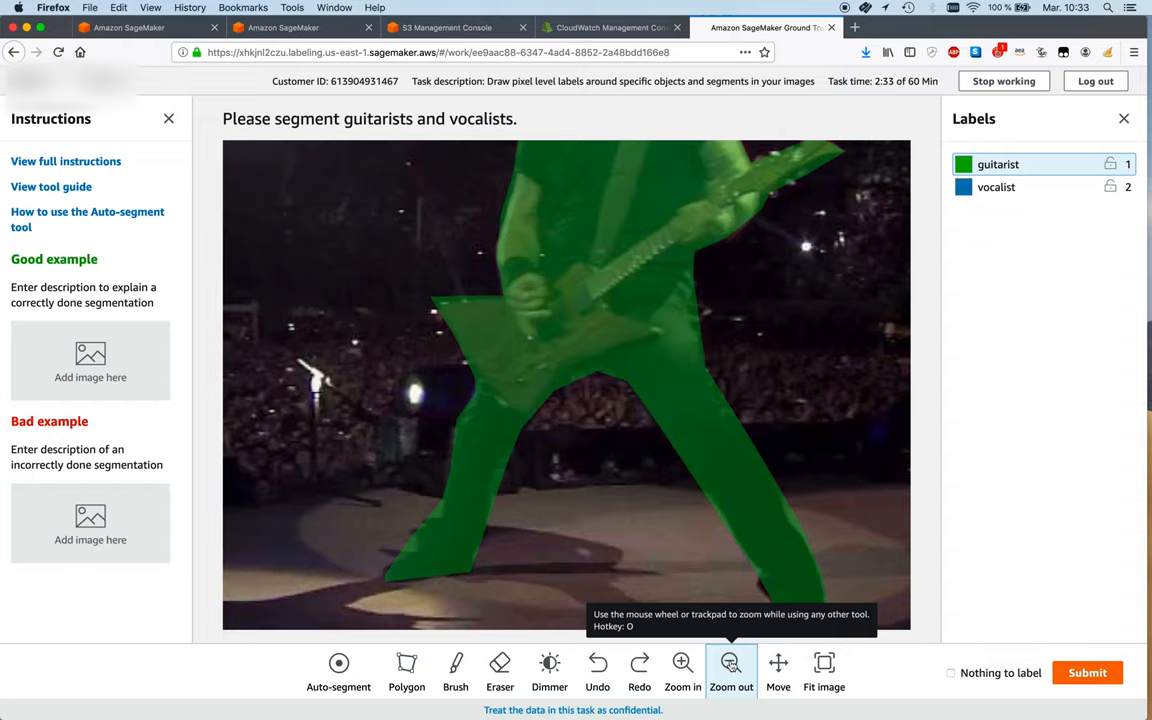
pyautogui.click(731, 662)
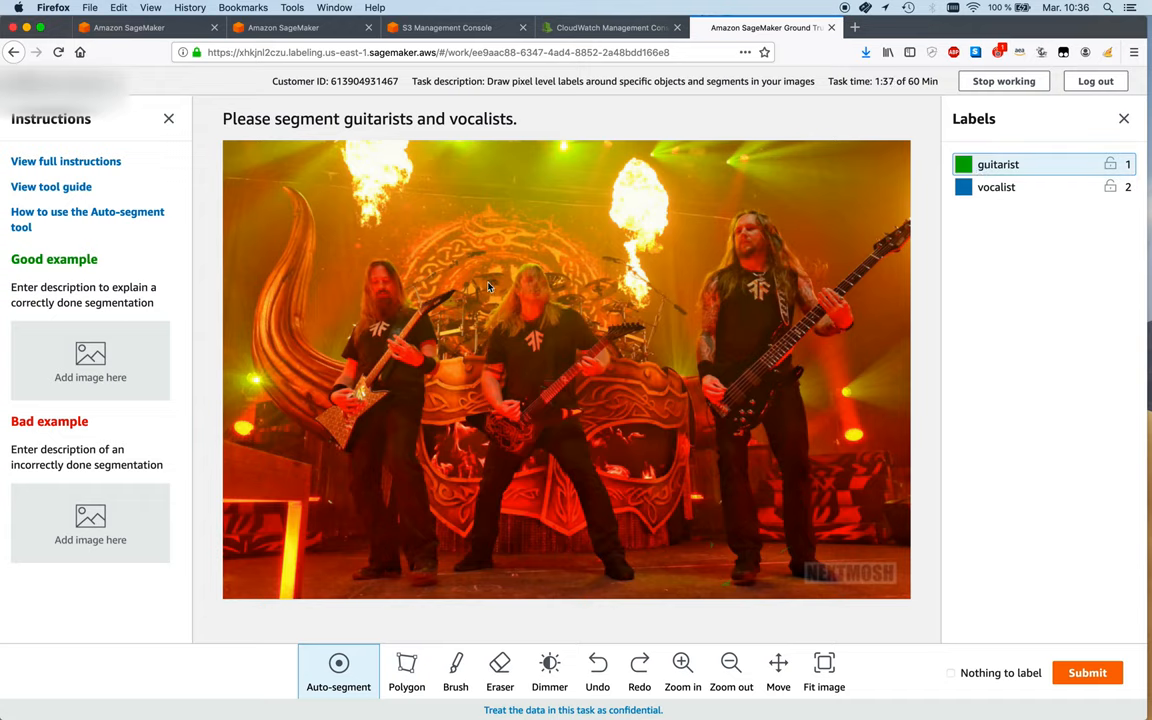
pyautogui.moveTo(477, 320)
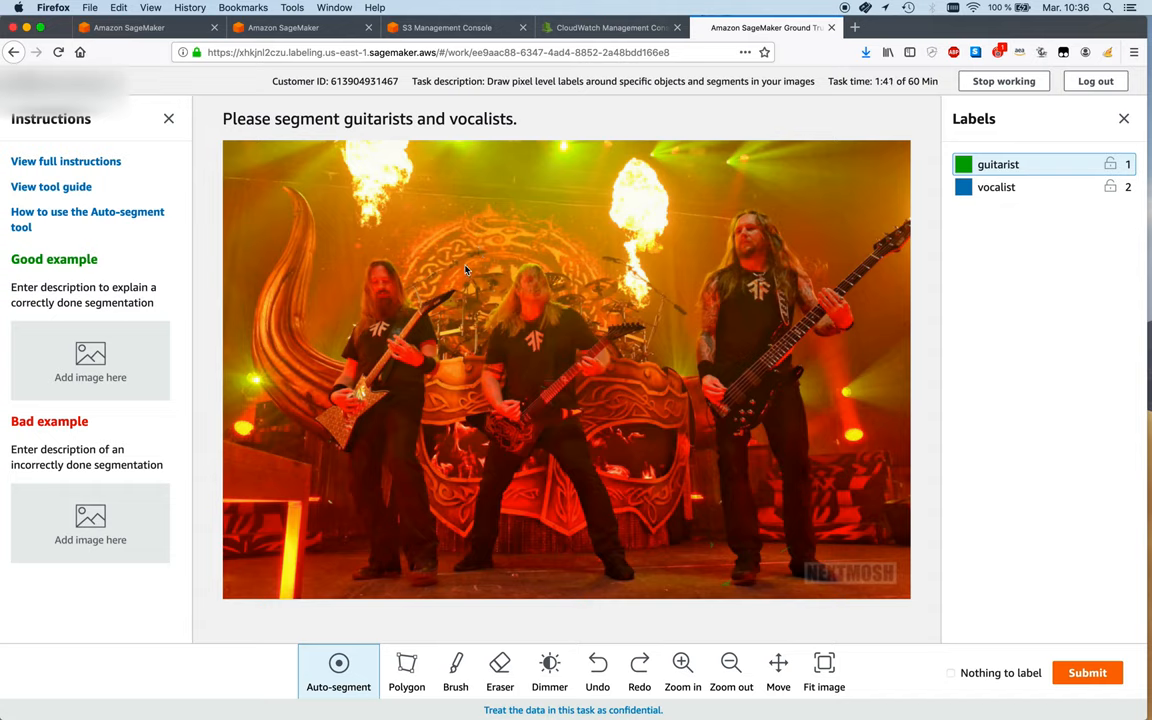
pyautogui.moveTo(470, 265)
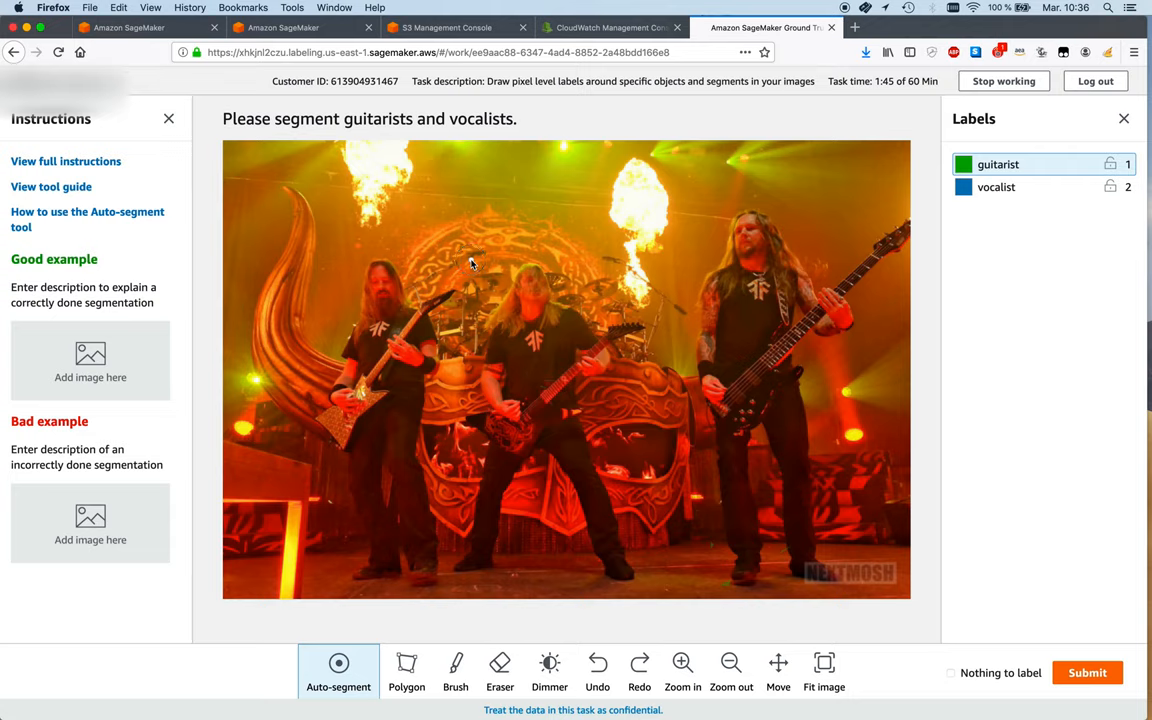
pyautogui.moveTo(604, 265)
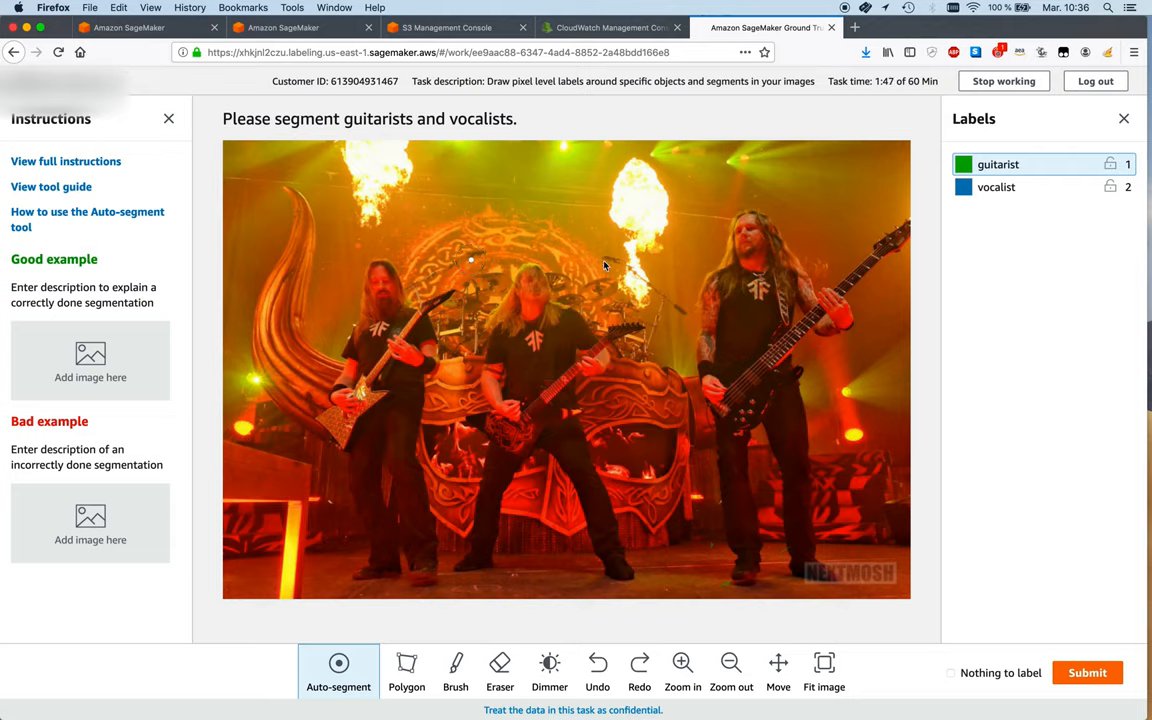
pyautogui.moveTo(642, 578)
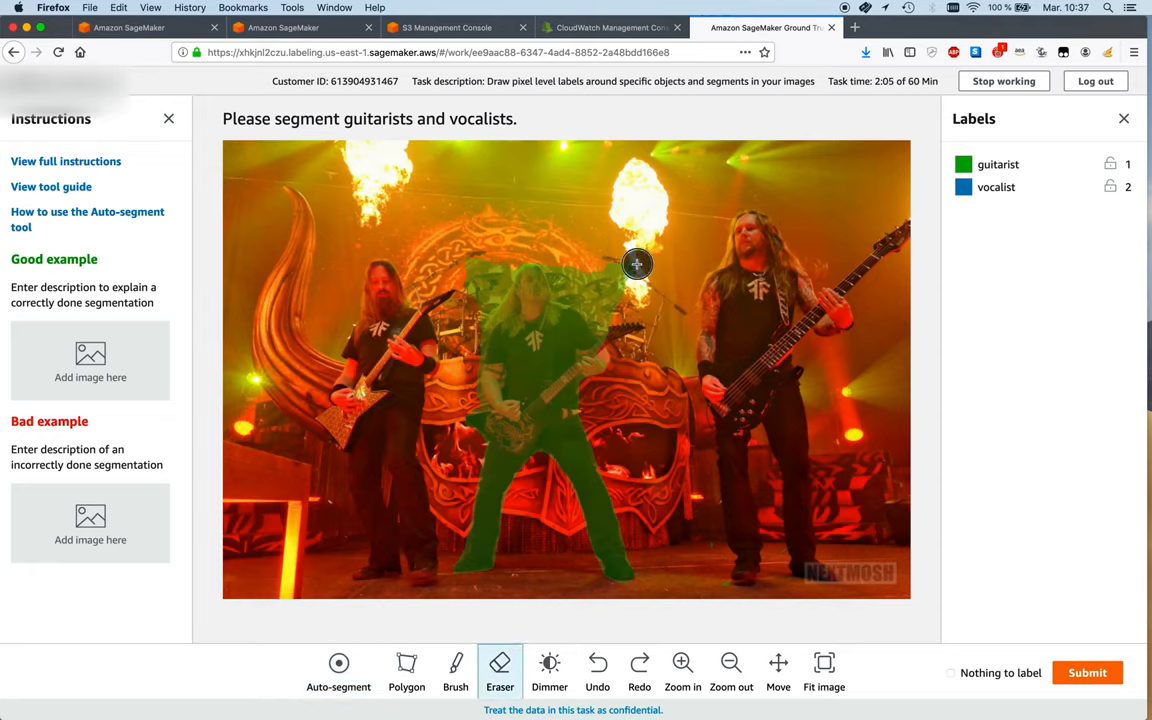
# - Erase the stray mask above the middle guitarist's head and refine the hair edge with a smaller eraser
pyautogui.moveTo(637, 264); pyautogui.dragTo(626, 302)
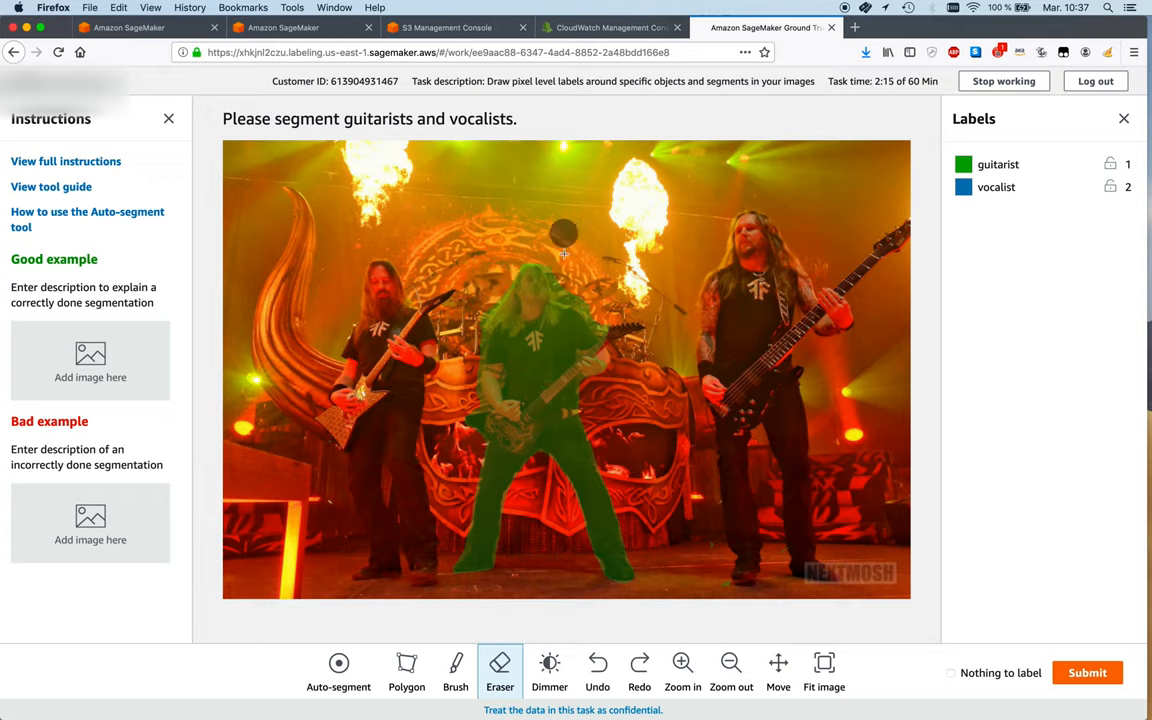
pyautogui.click(682, 670)
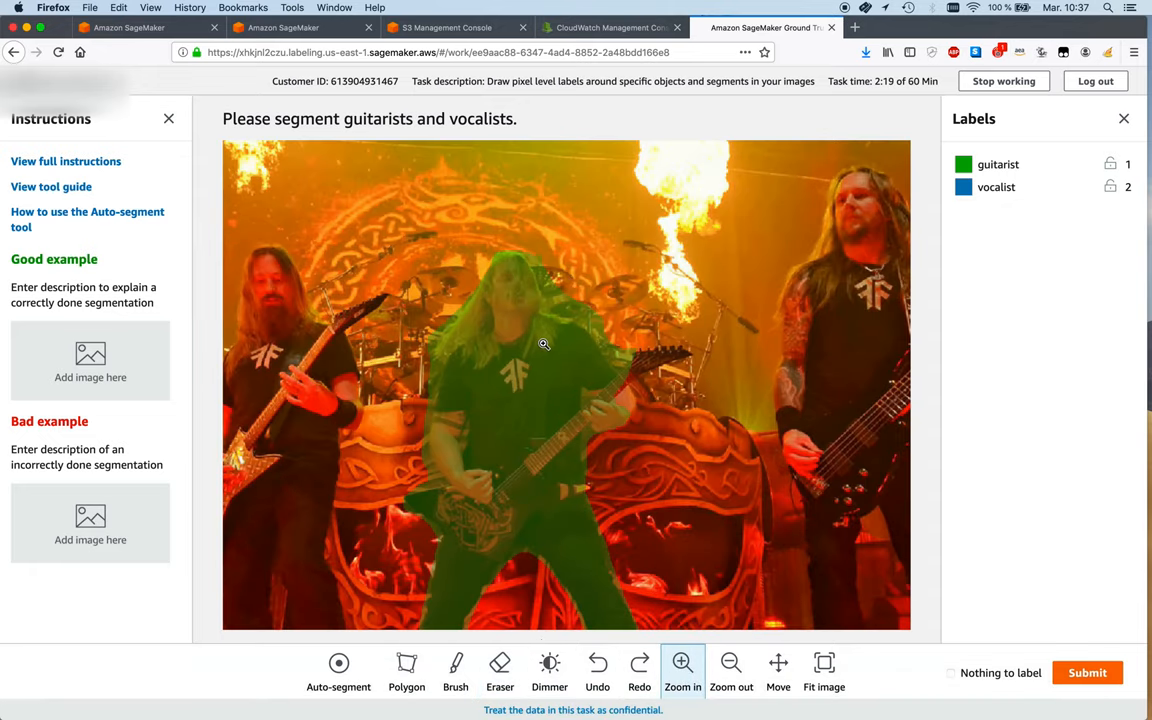
pyautogui.click(499, 670)
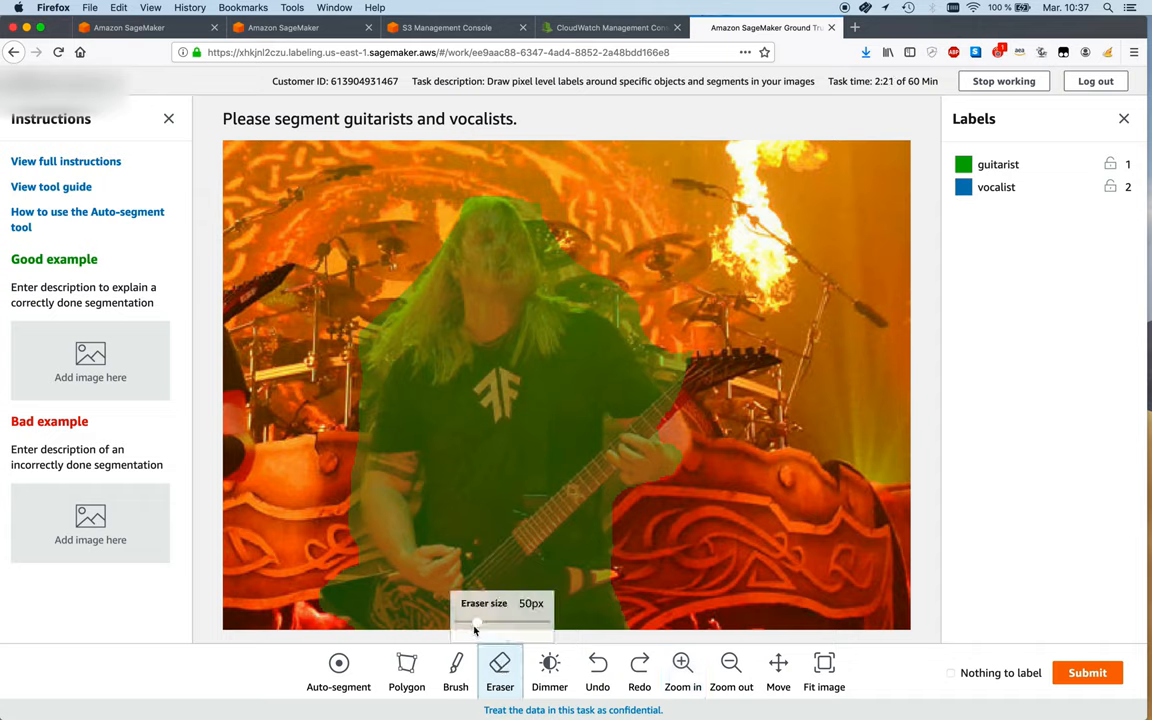
pyautogui.moveTo(477, 623); pyautogui.dragTo(467, 623)
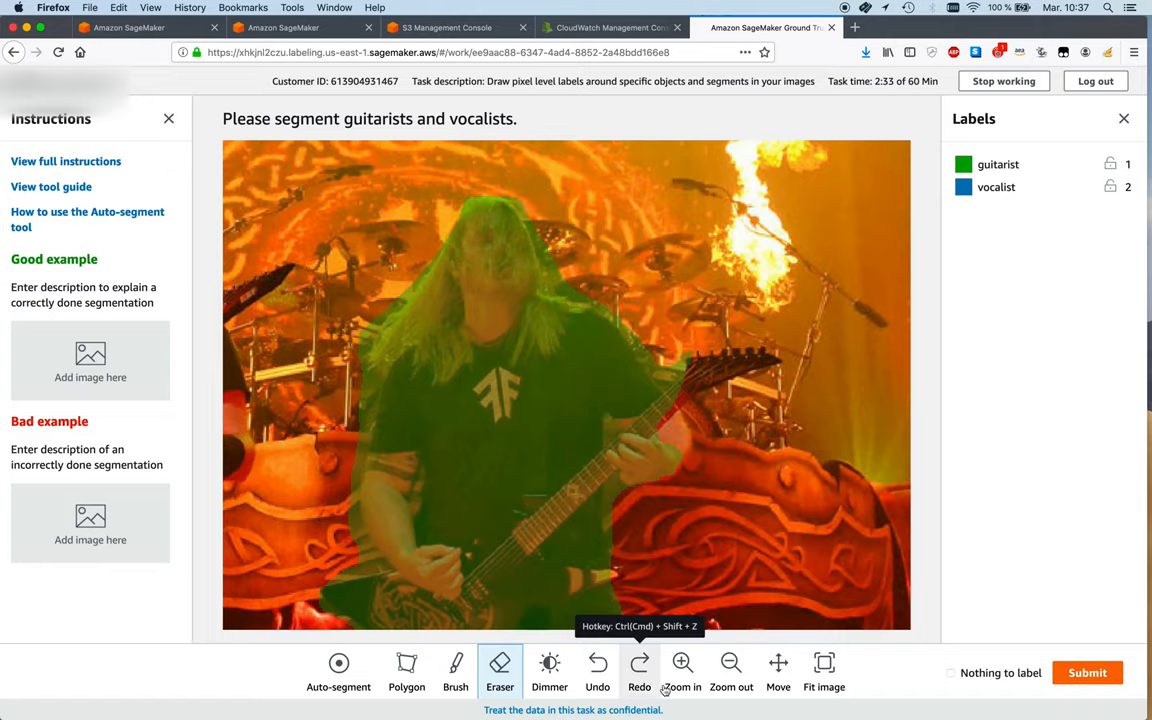
pyautogui.moveTo(731, 668)
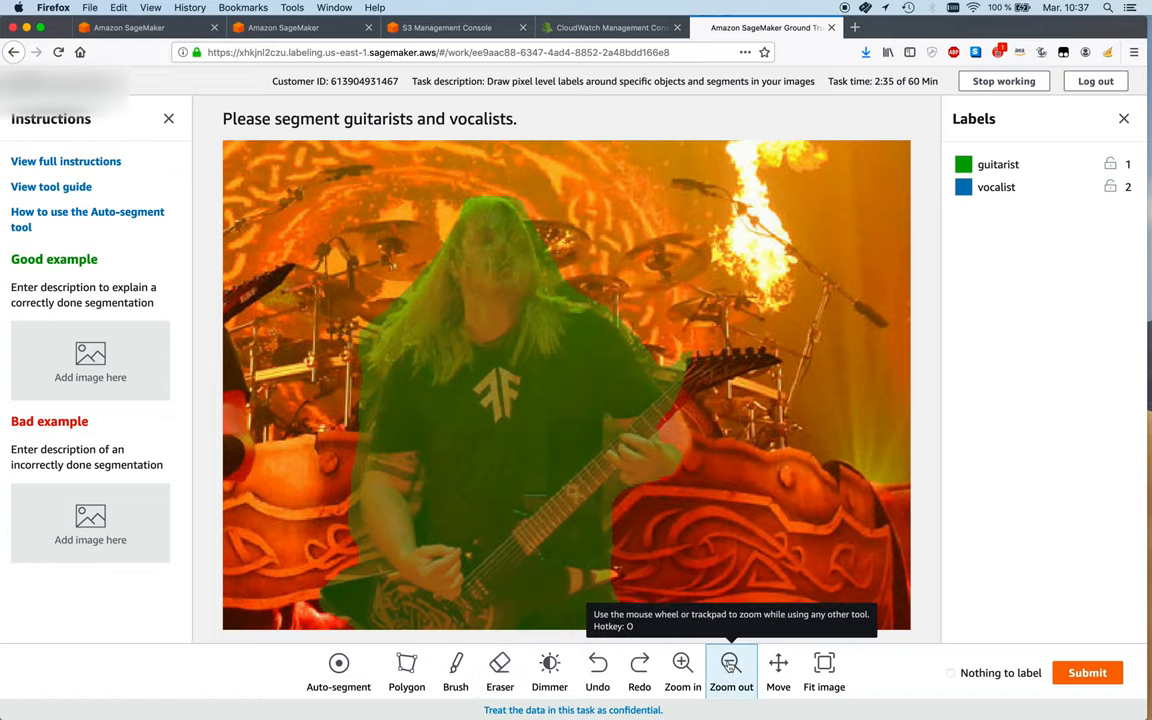
pyautogui.click(731, 670)
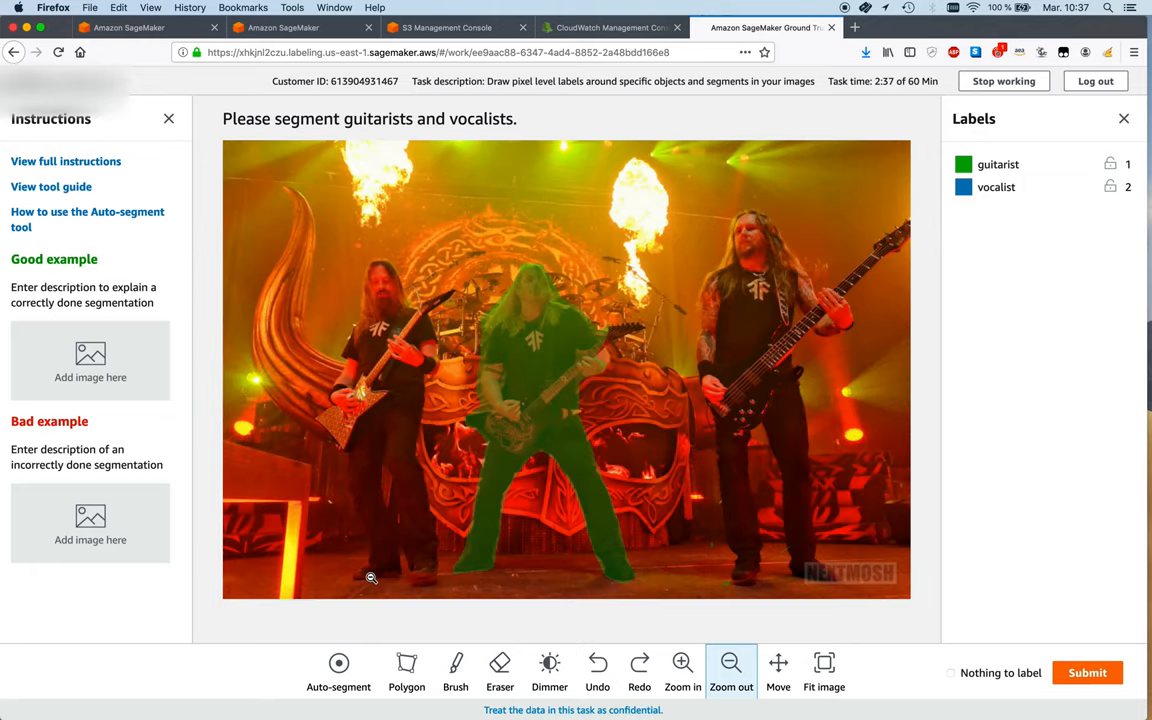
# - Auto-segment the left guitarist from his extreme points as a green guitarist region
pyautogui.click(338, 670)
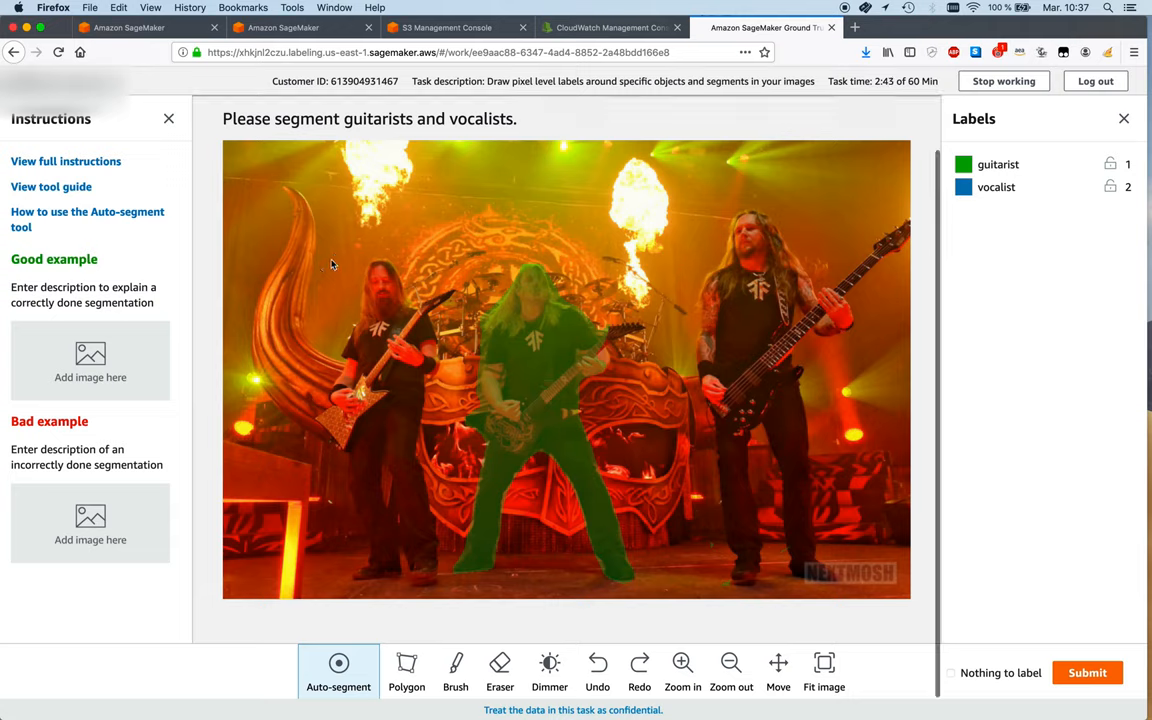
pyautogui.moveTo(338, 665)
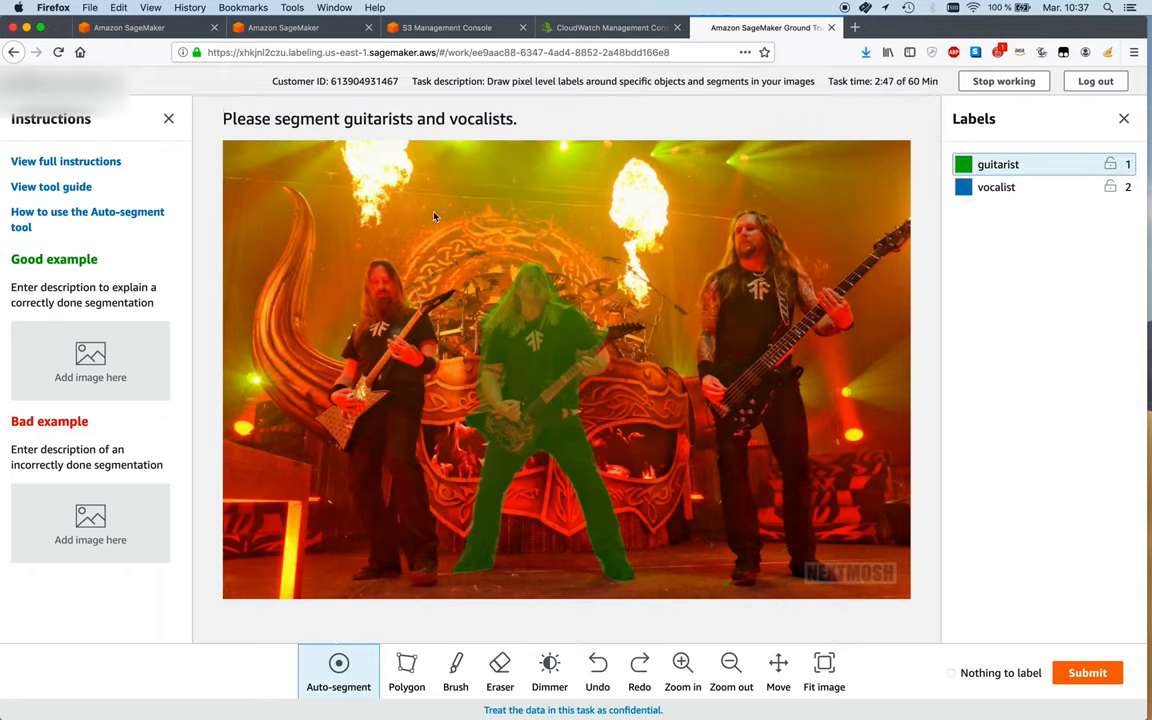
pyautogui.moveTo(462, 270)
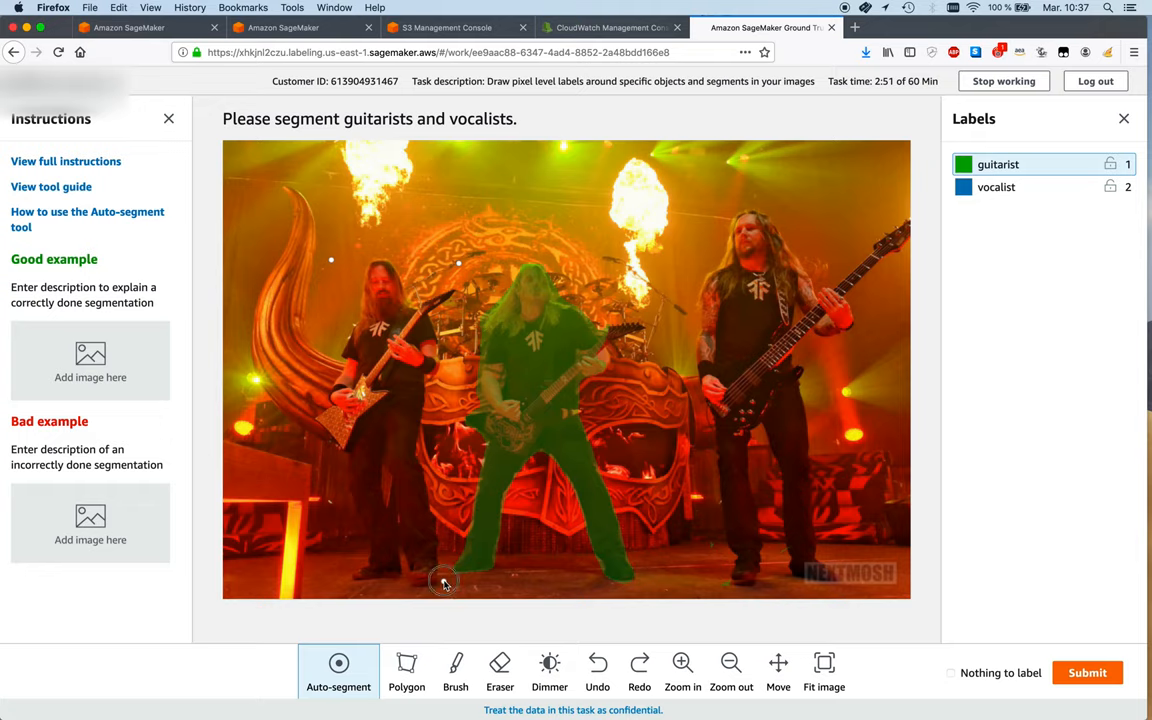
pyautogui.moveTo(328, 583)
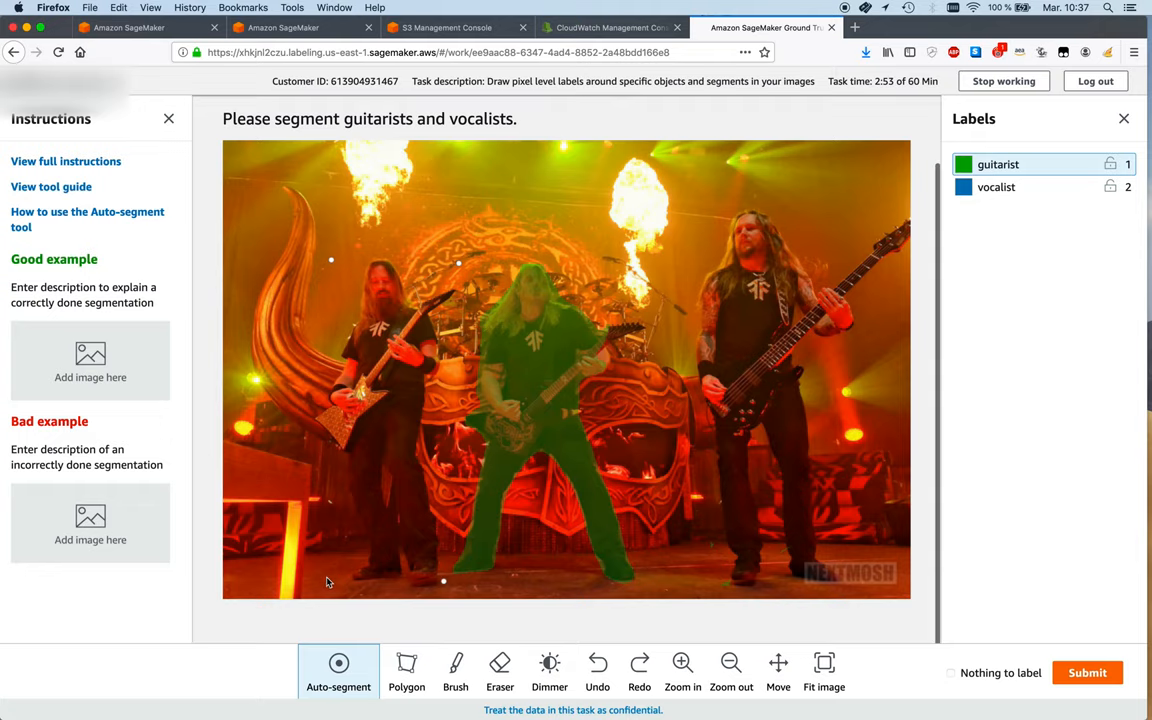
pyautogui.click(406, 670)
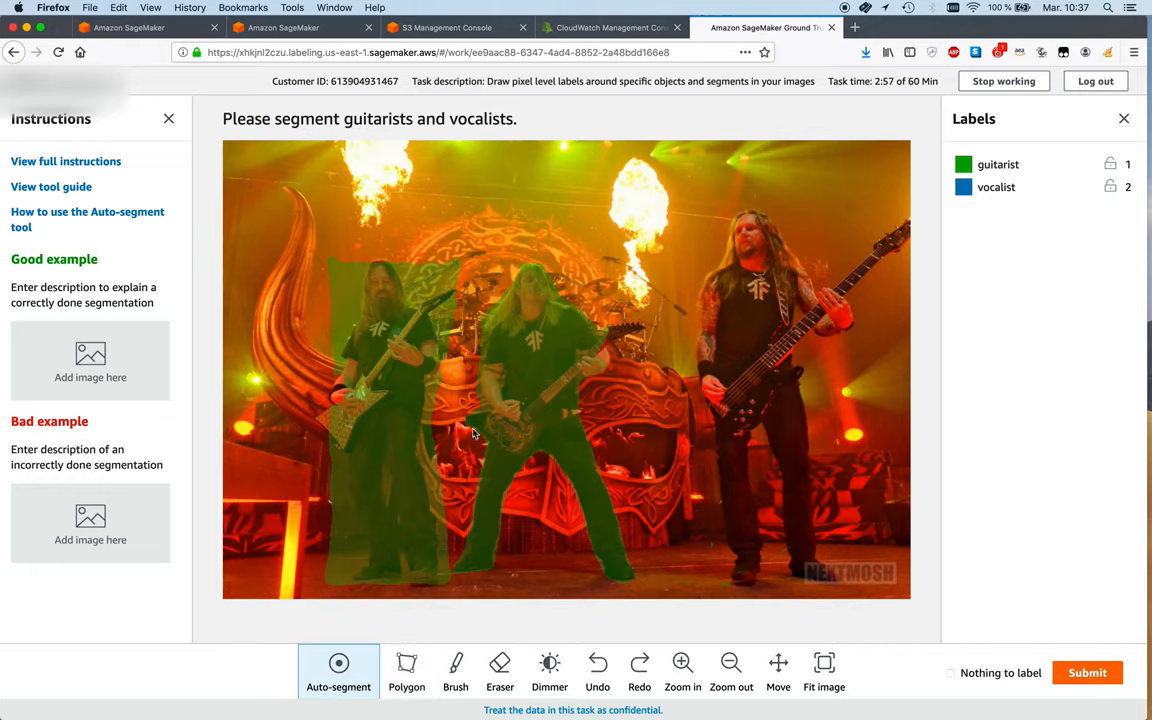
pyautogui.moveTo(400, 339)
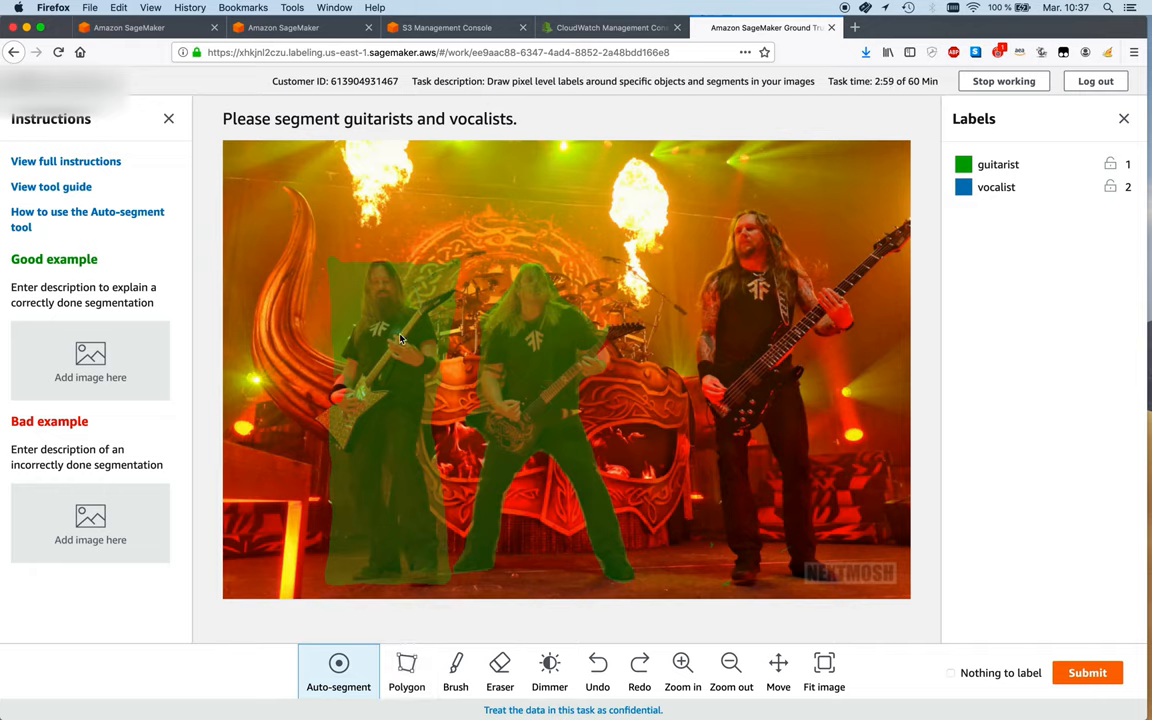
pyautogui.click(499, 670)
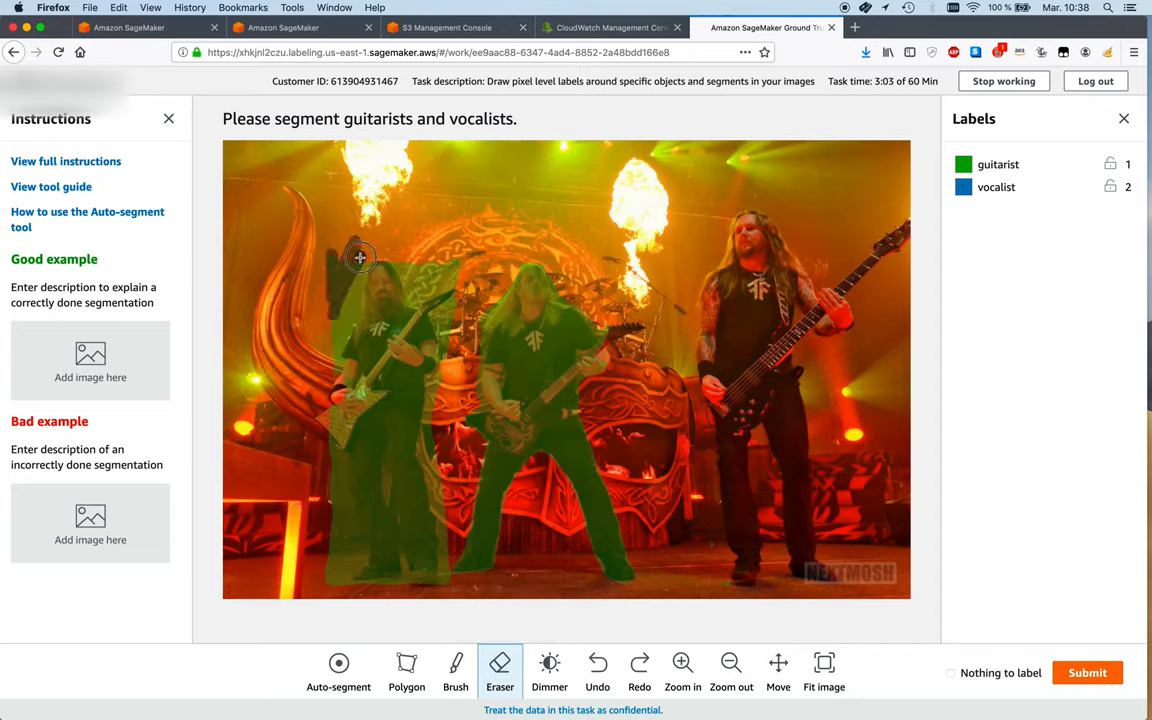
# - Erase excess mask beside the left guitarist's head and legs, resizing the eraser between passes
pyautogui.moveTo(360, 258); pyautogui.dragTo(345, 330)
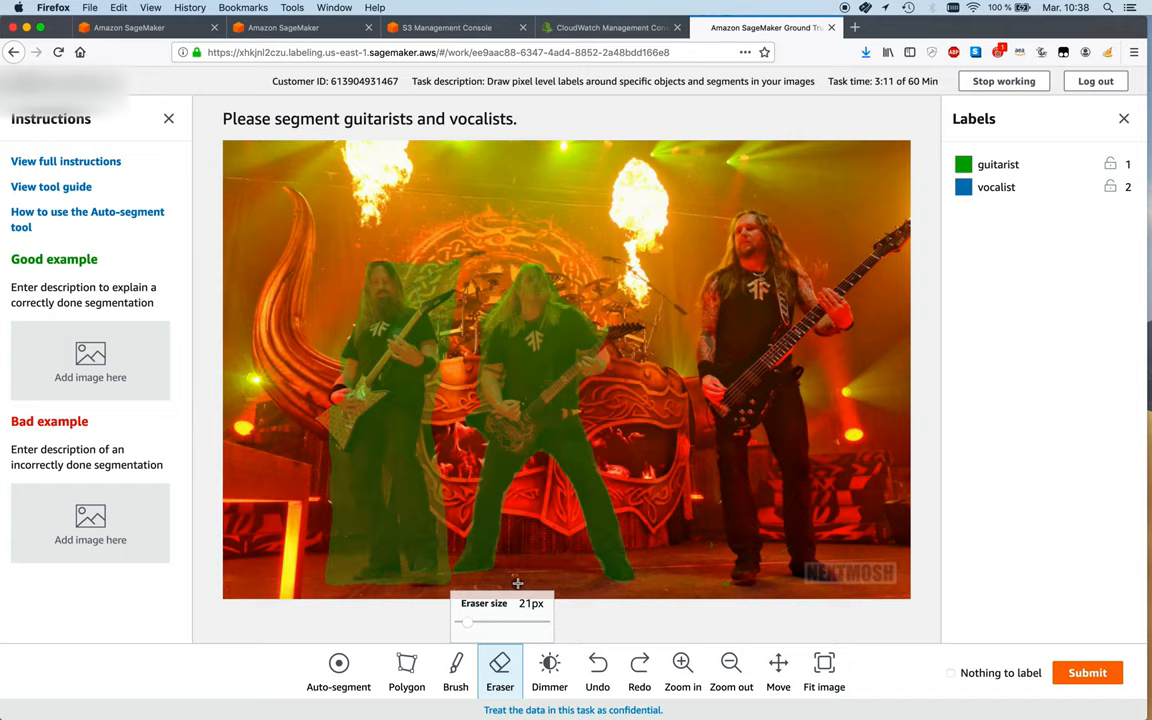
pyautogui.moveTo(466, 622); pyautogui.dragTo(495, 622)
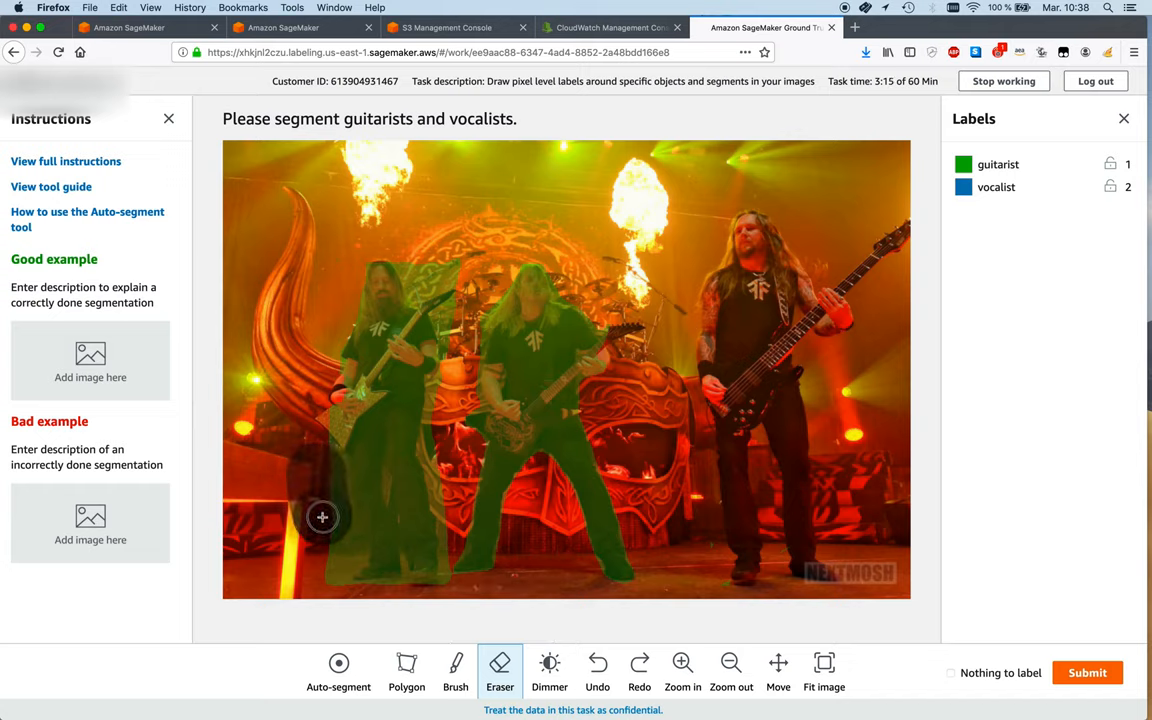
pyautogui.moveTo(322, 517); pyautogui.dragTo(329, 555)
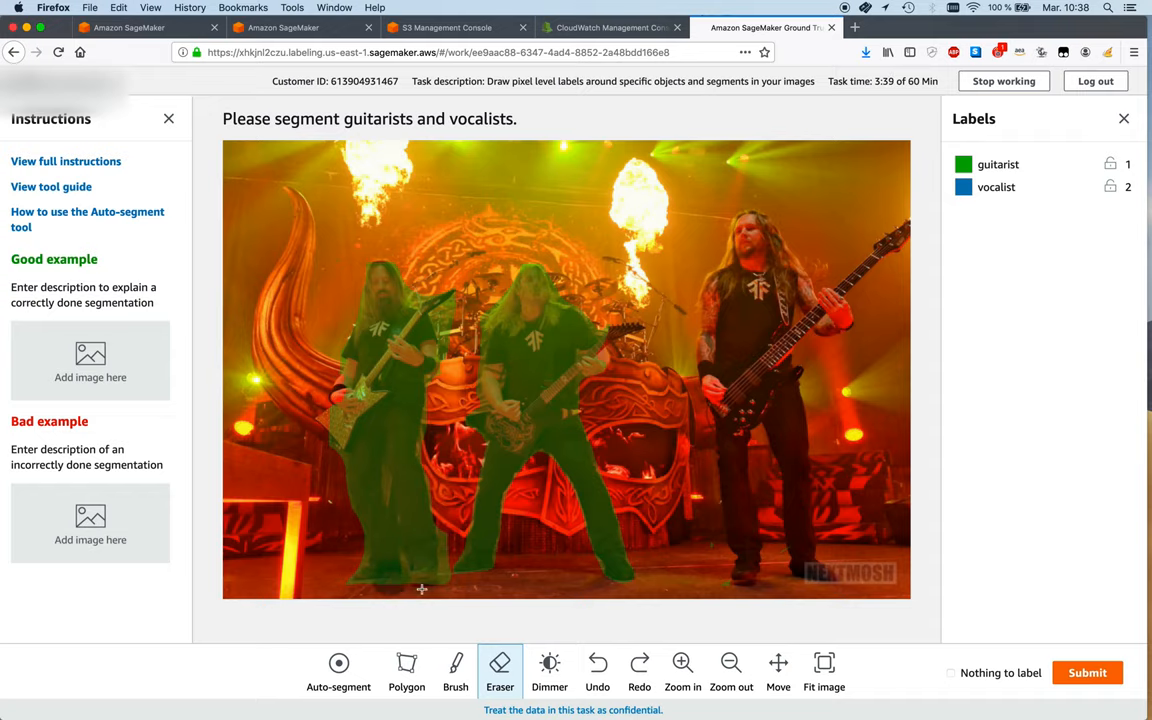
pyautogui.moveTo(681, 564)
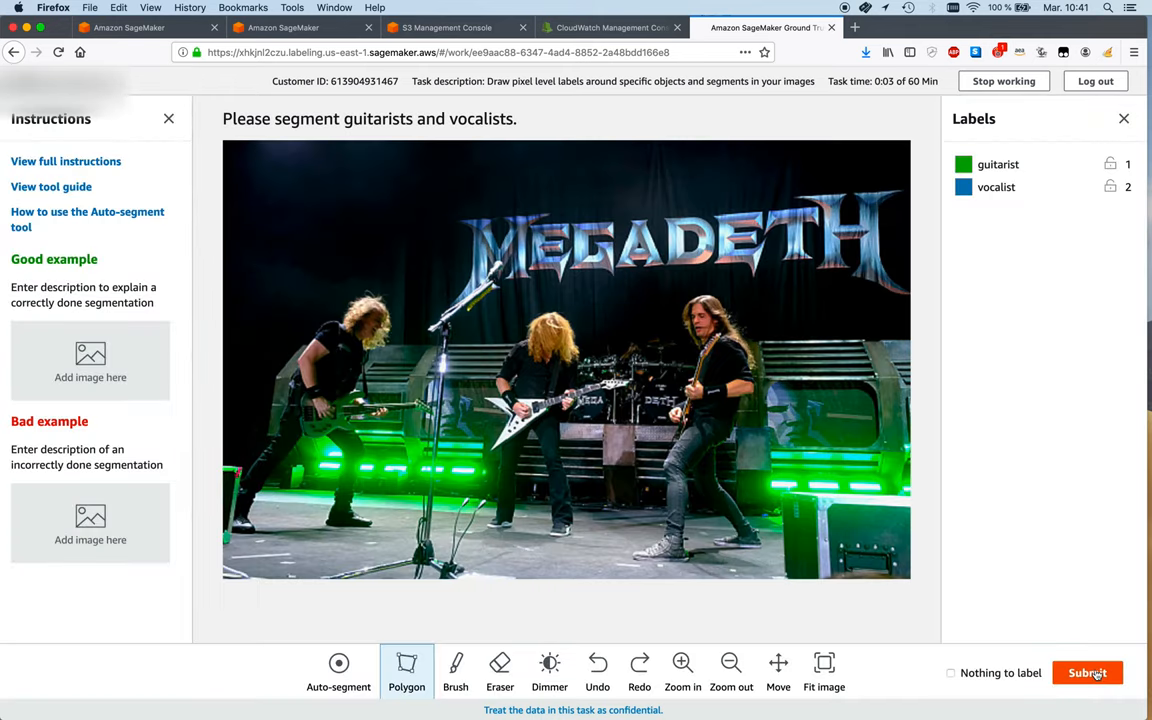
# - Auto-segment the middle and right Megadeth performers as guitarists and submit the photo
pyautogui.click(338, 670)
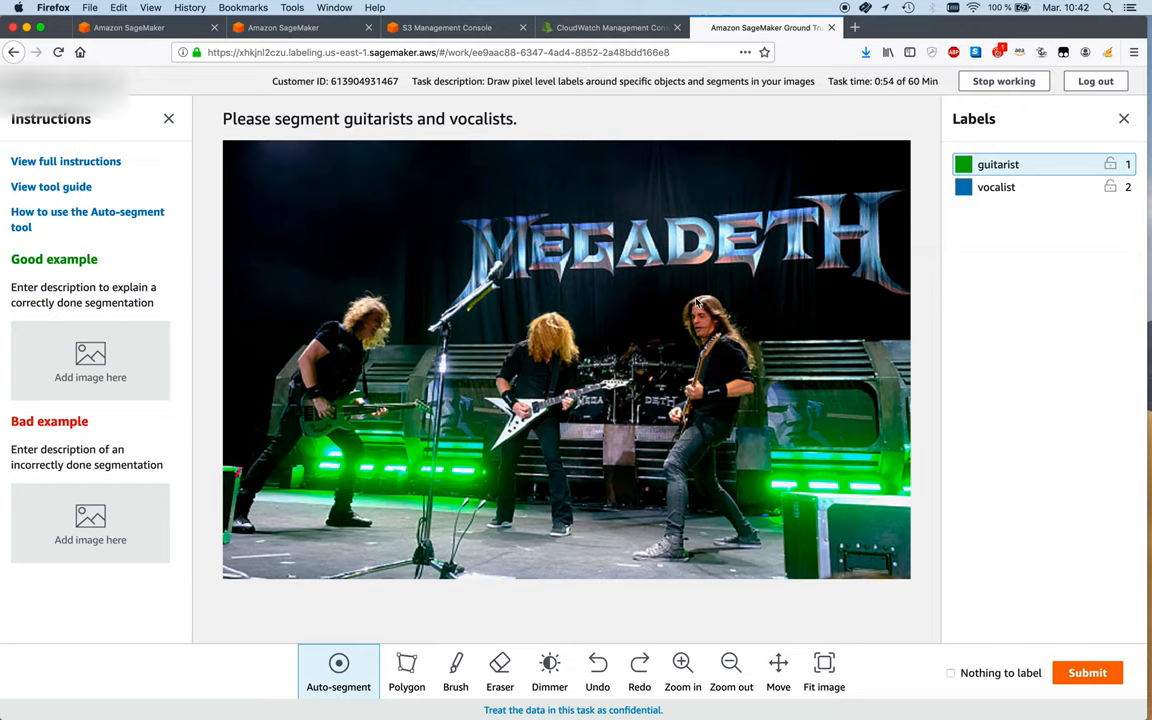
pyautogui.moveTo(752, 432)
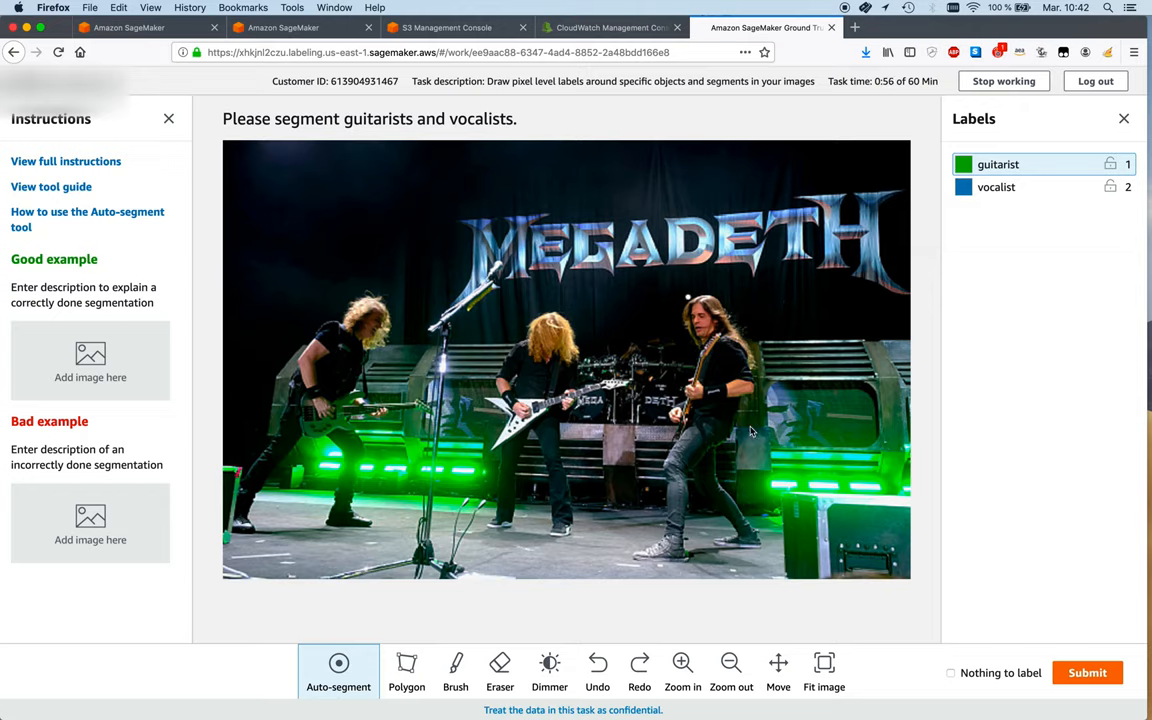
pyautogui.moveTo(751, 557)
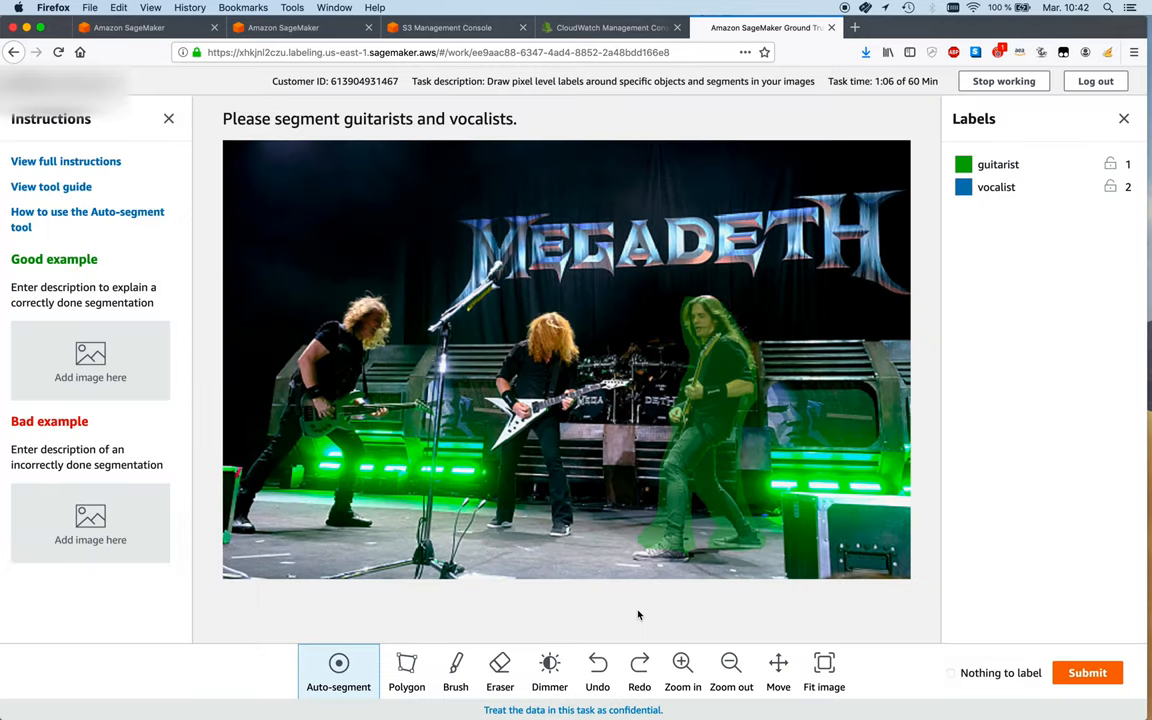
pyautogui.moveTo(345, 613)
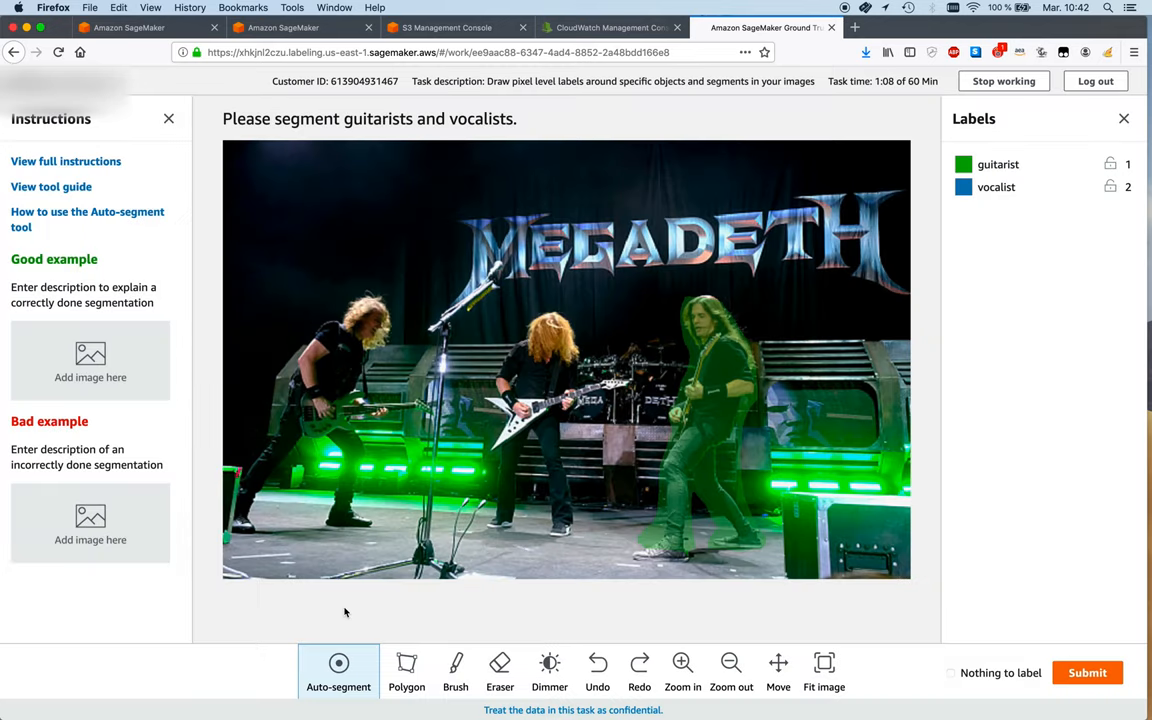
pyautogui.moveTo(400, 353)
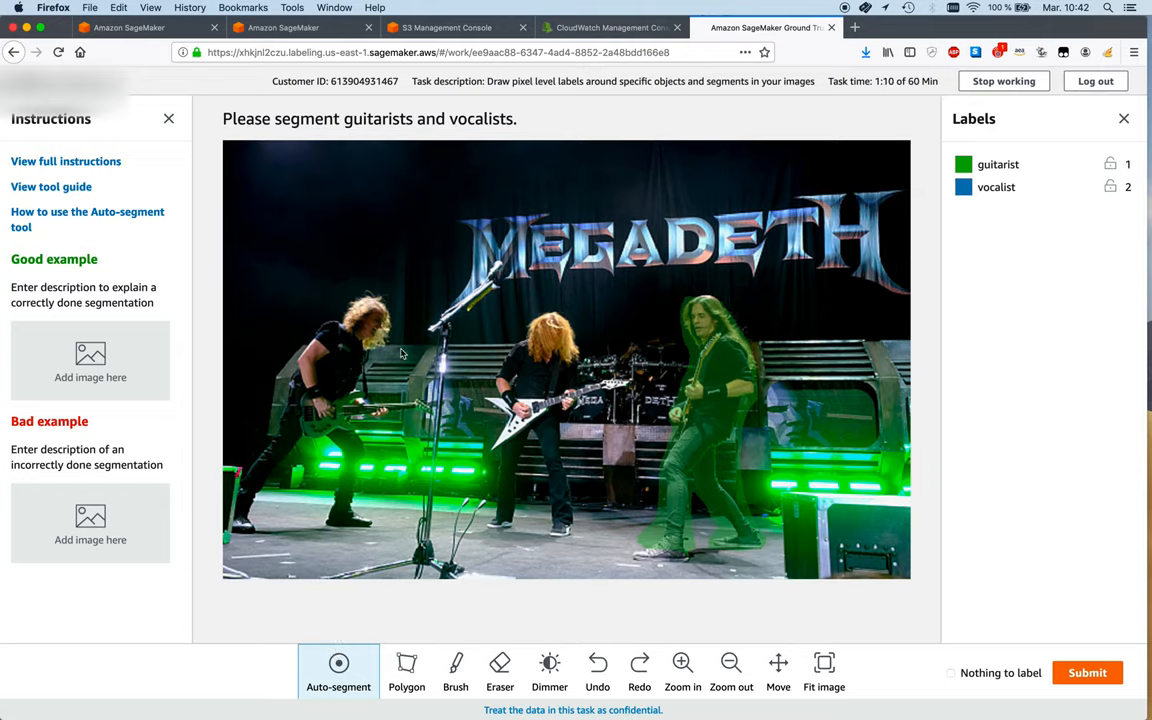
pyautogui.moveTo(499, 321)
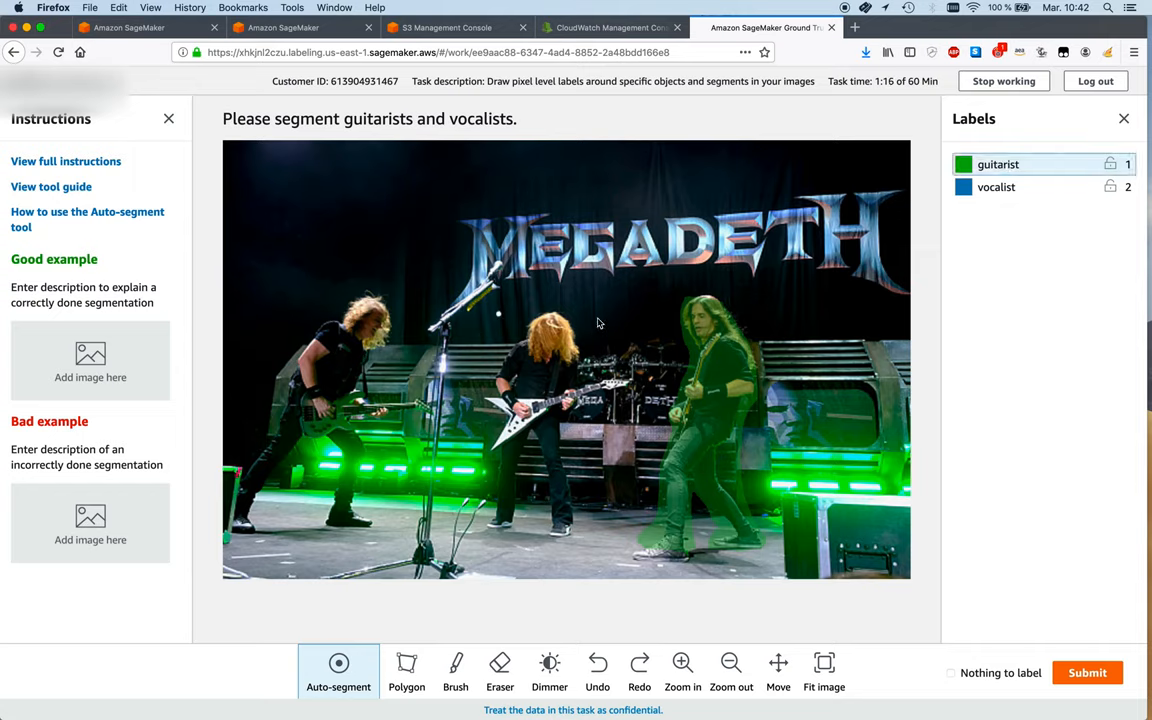
pyautogui.moveTo(583, 347)
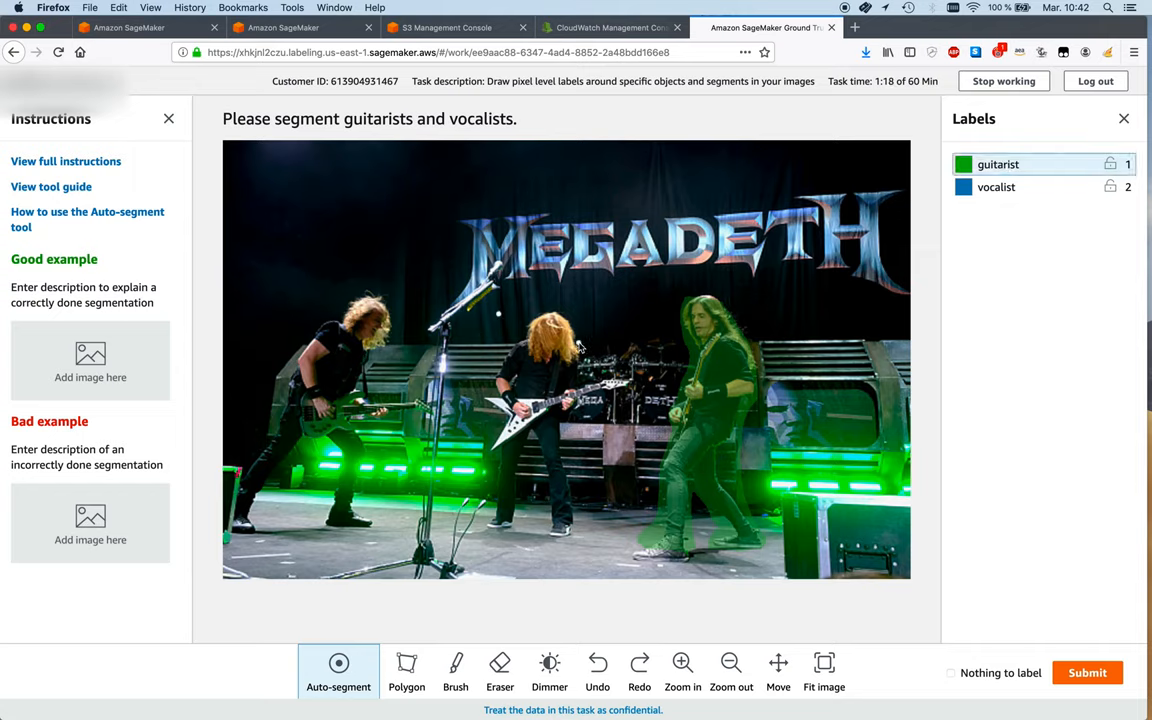
pyautogui.moveTo(552, 605)
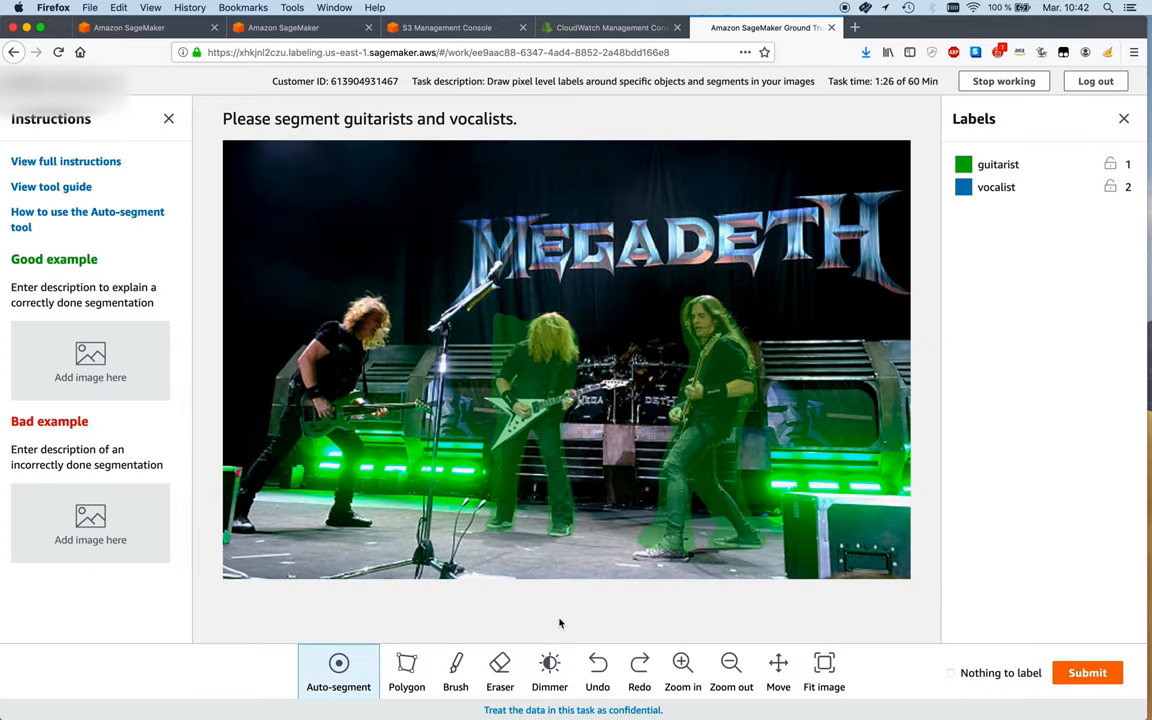
pyautogui.click(500, 670)
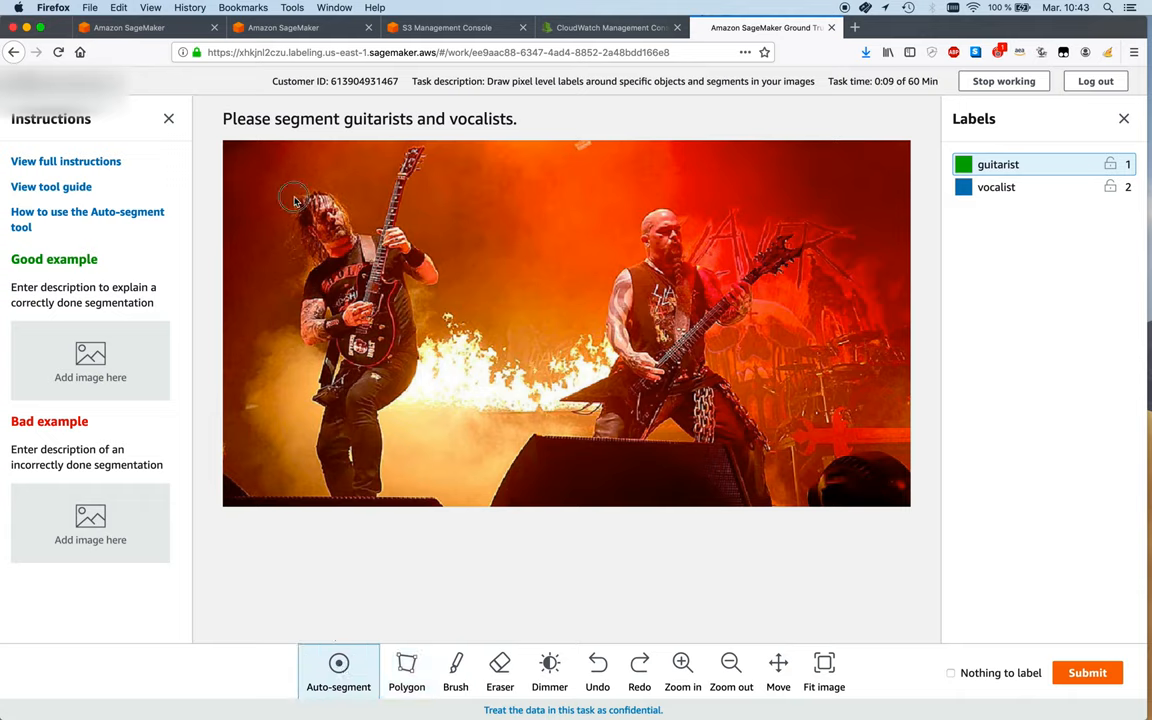
pyautogui.moveTo(378, 468)
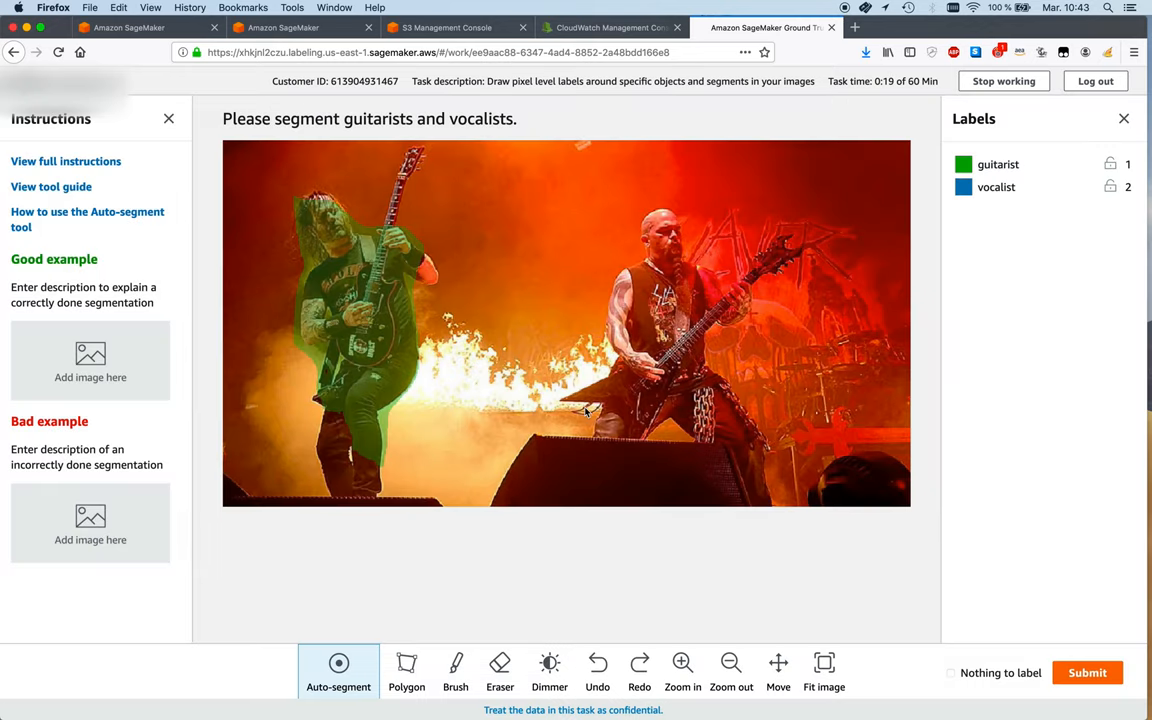
pyautogui.moveTo(640, 273)
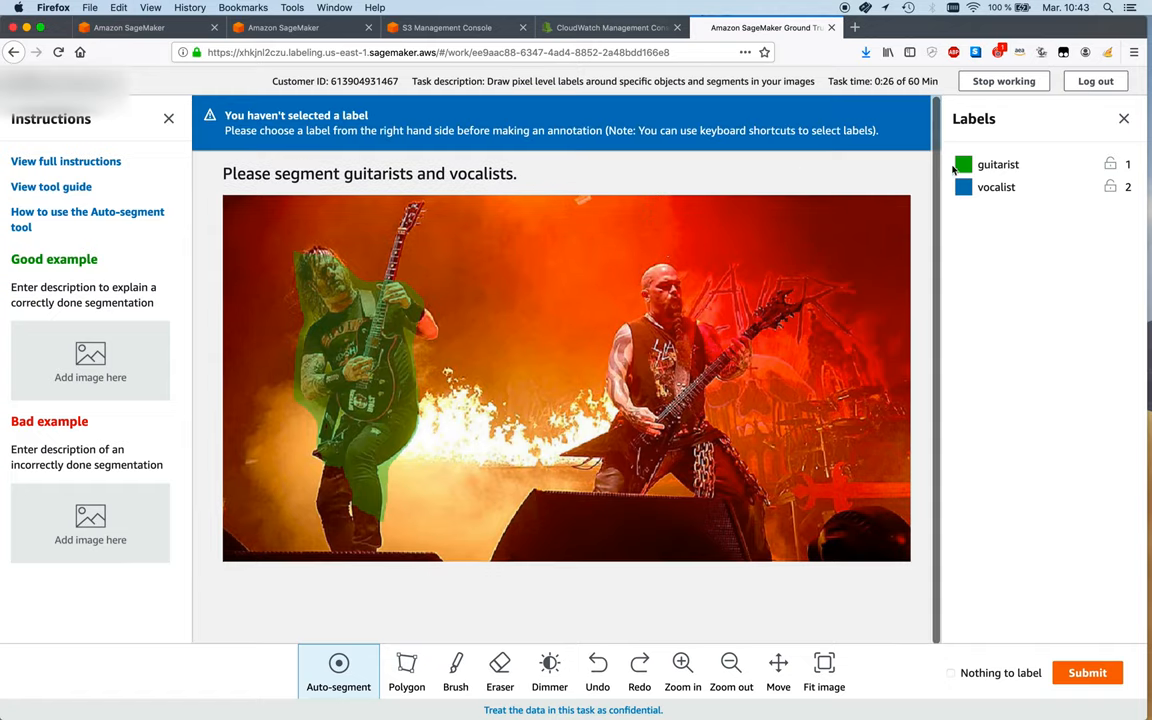
# - Auto-segment both flame-lit players with the guitarist label and erase stray labelled pixels
pyautogui.click(998, 164)
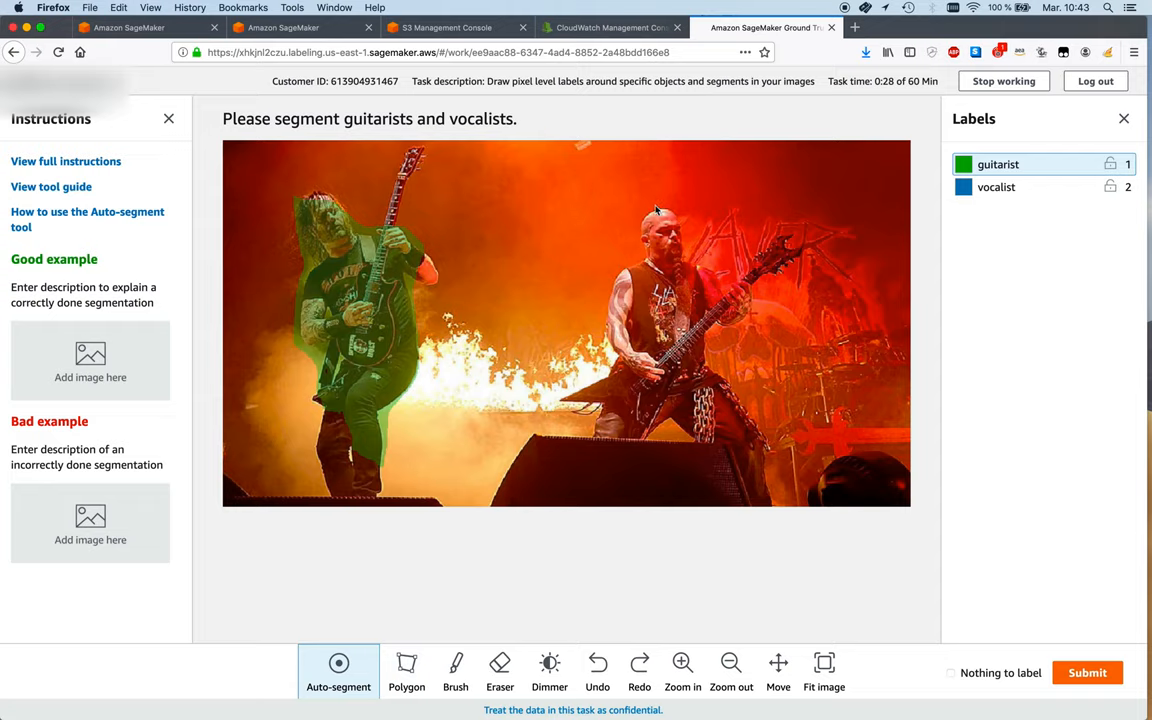
pyautogui.moveTo(776, 233)
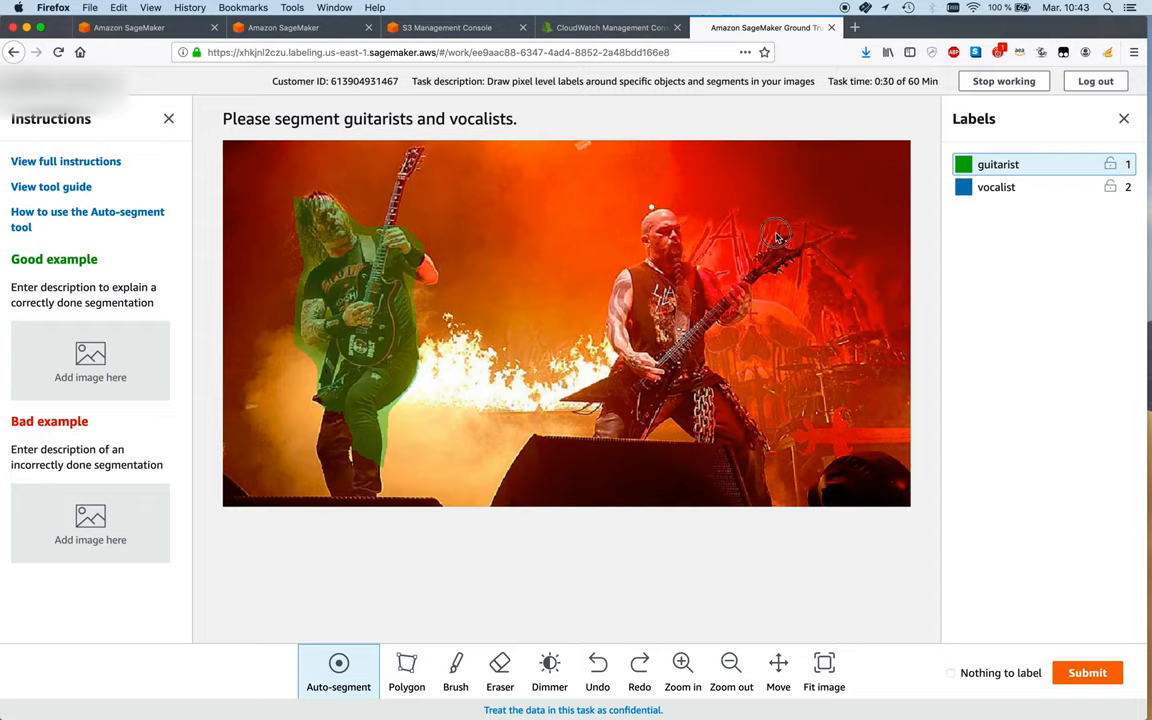
pyautogui.moveTo(598, 464)
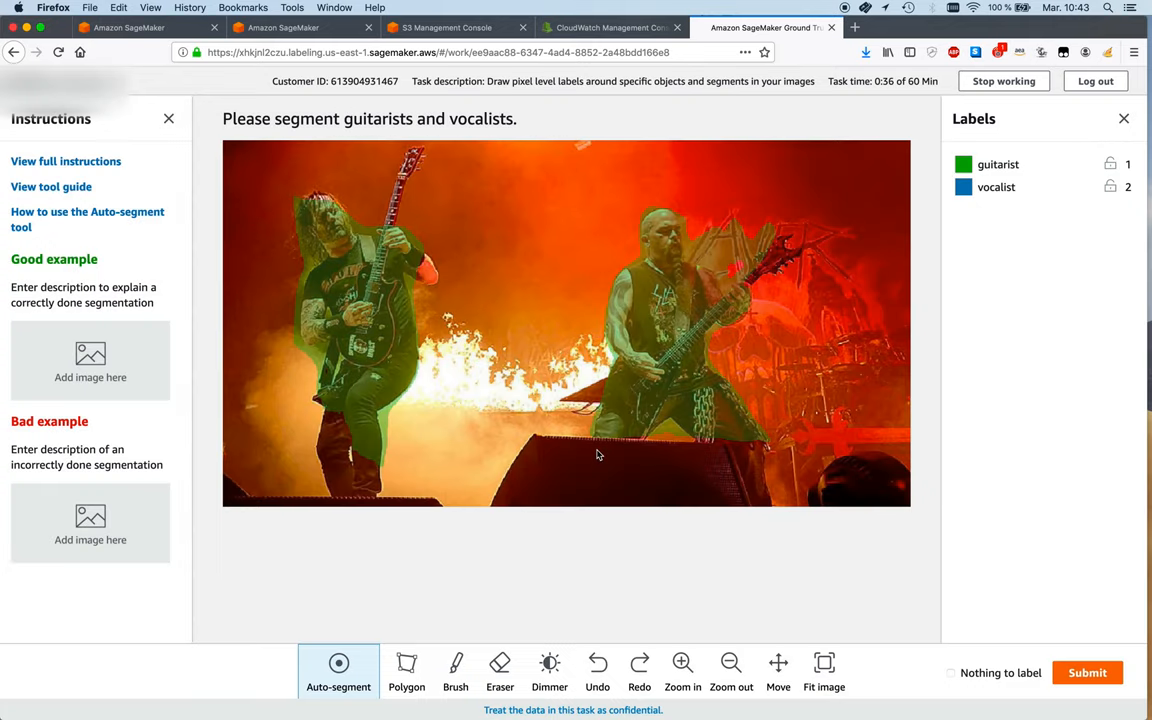
pyautogui.click(499, 670)
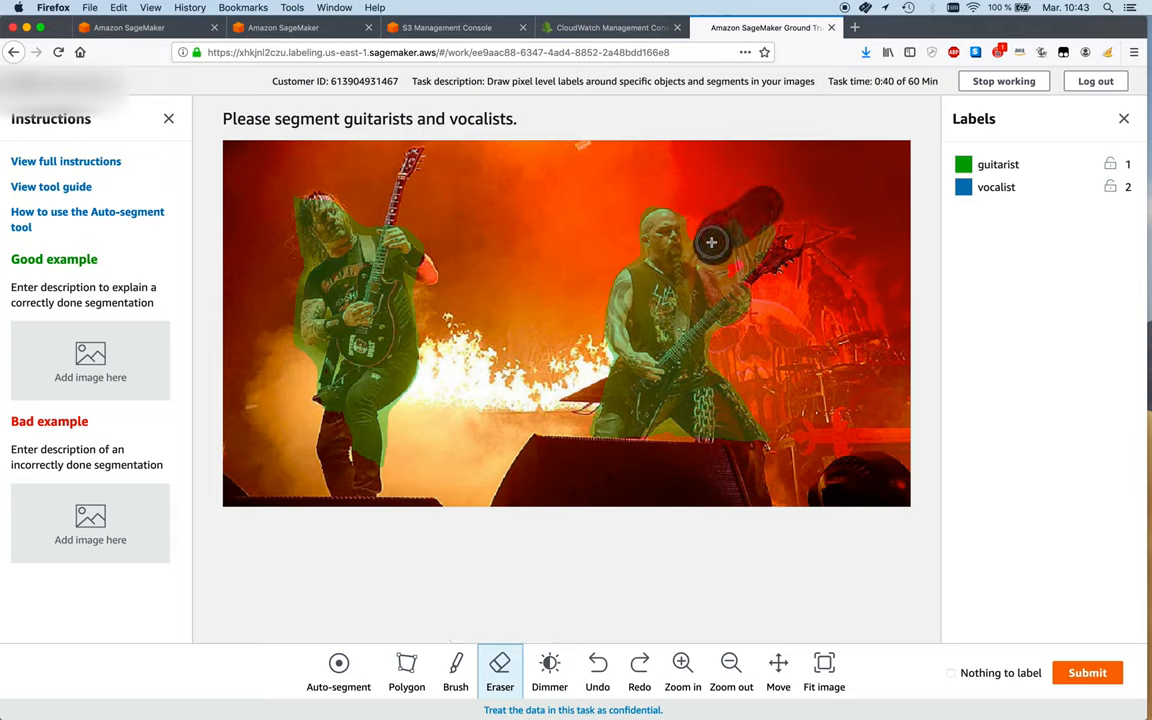
pyautogui.moveTo(752, 226)
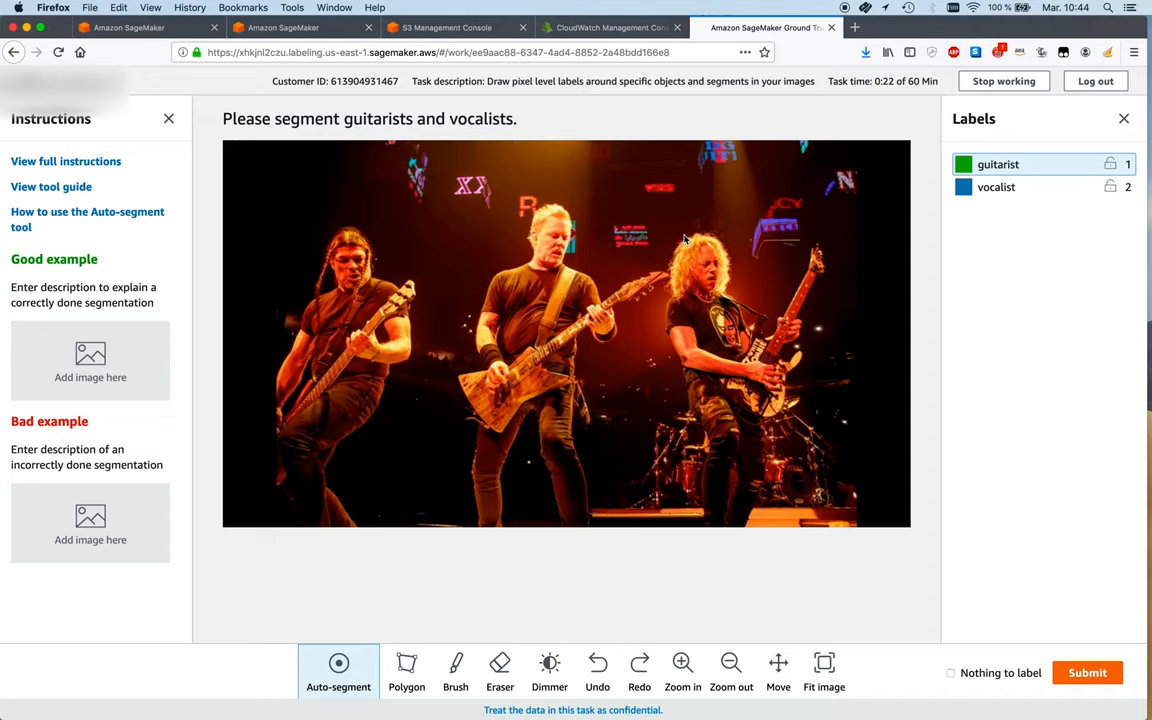
pyautogui.moveTo(805, 280)
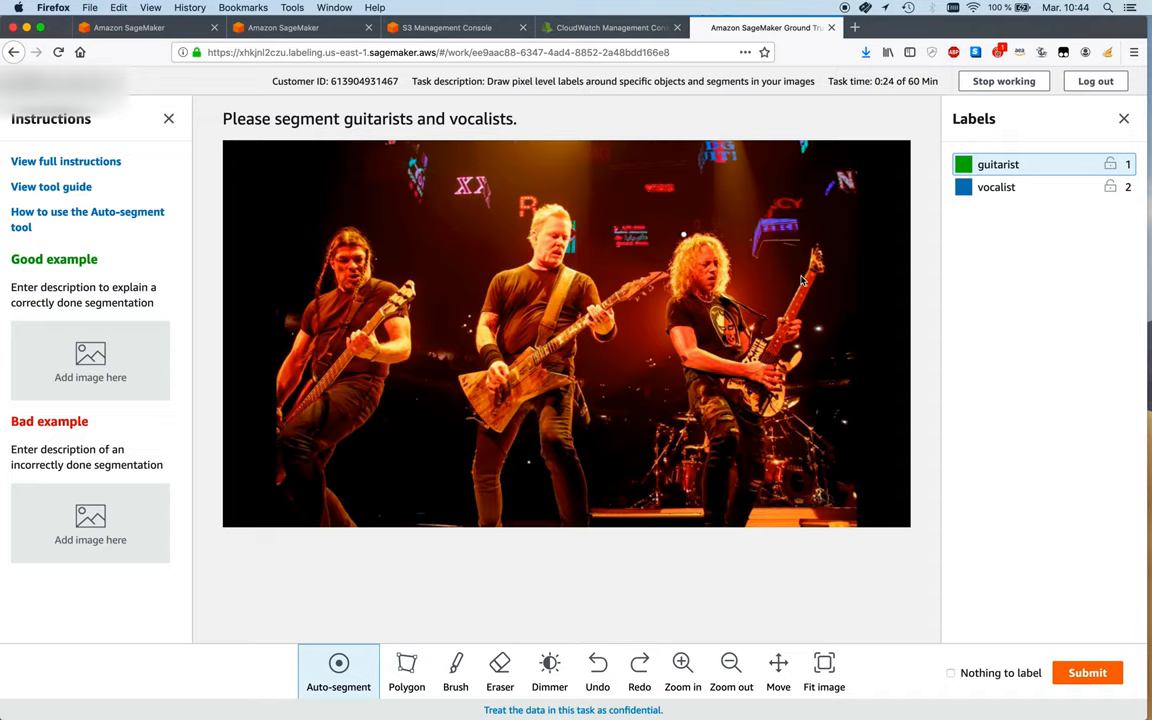
pyautogui.moveTo(755, 520)
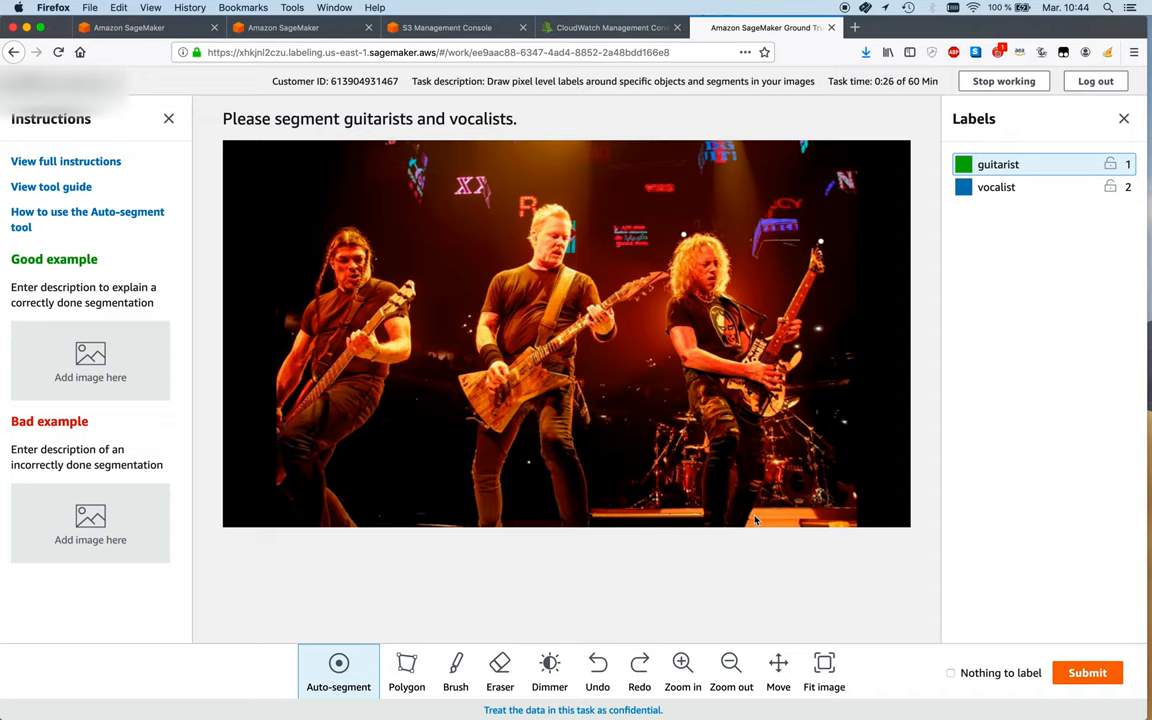
# - Segment the right performer as guitarist, the middle singer as vocalist, and submit the final photo
pyautogui.click(700, 548)
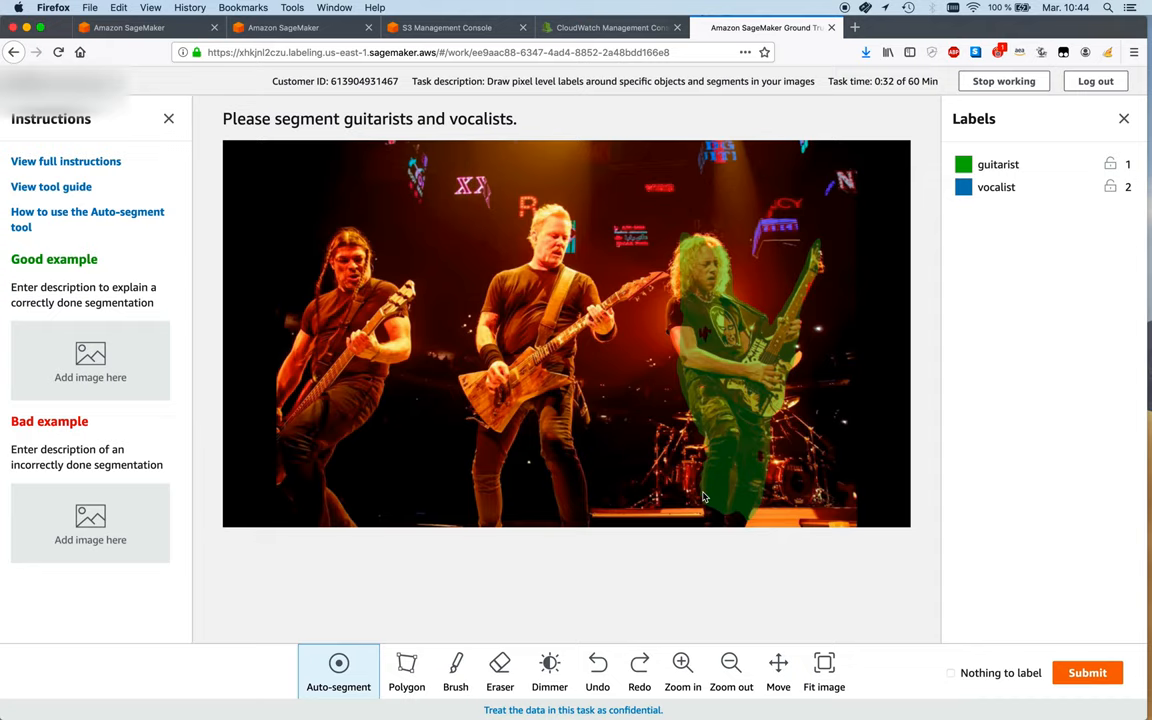
pyautogui.click(996, 187)
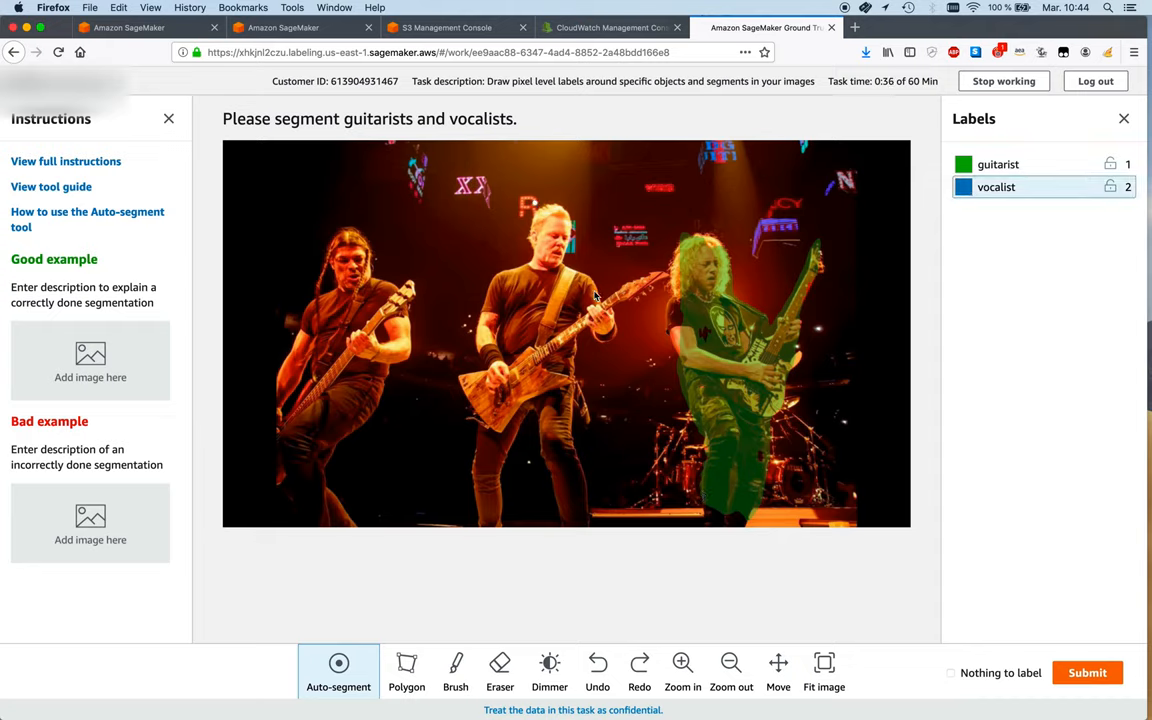
pyautogui.moveTo(598, 490)
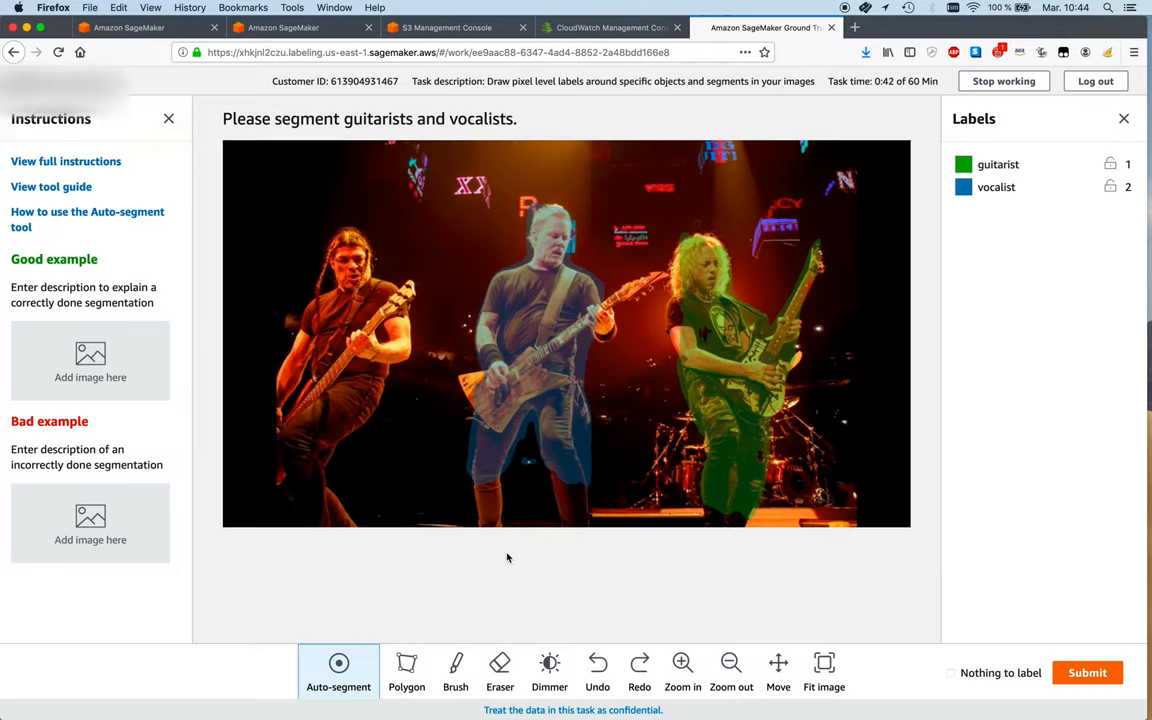
pyautogui.click(1087, 672)
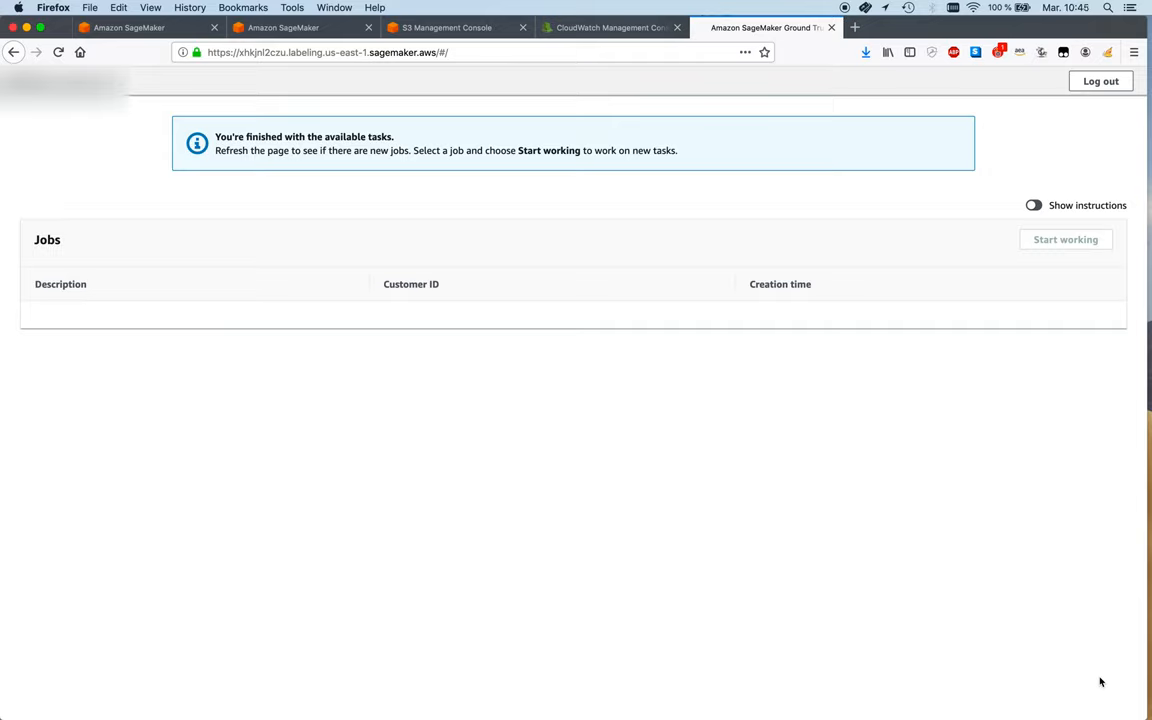
pyautogui.moveTo(872, 156)
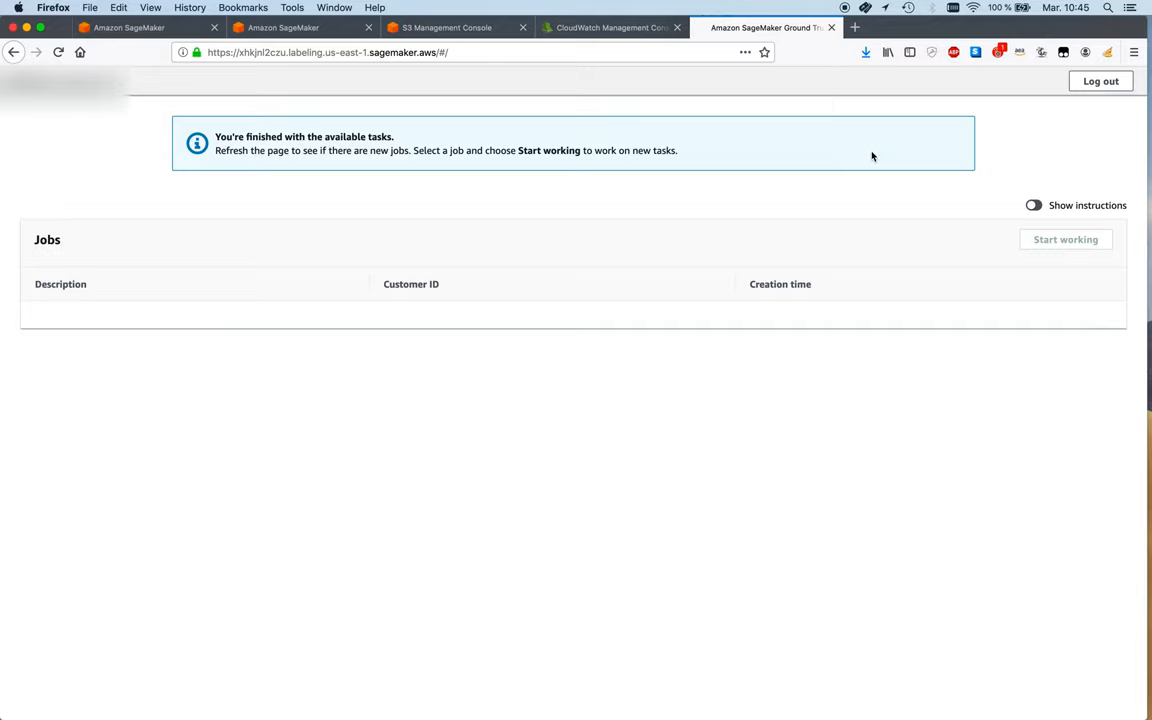
# - Reload the labeling job's console page and show its labeled output of the eight concert photos
pyautogui.click(283, 27)
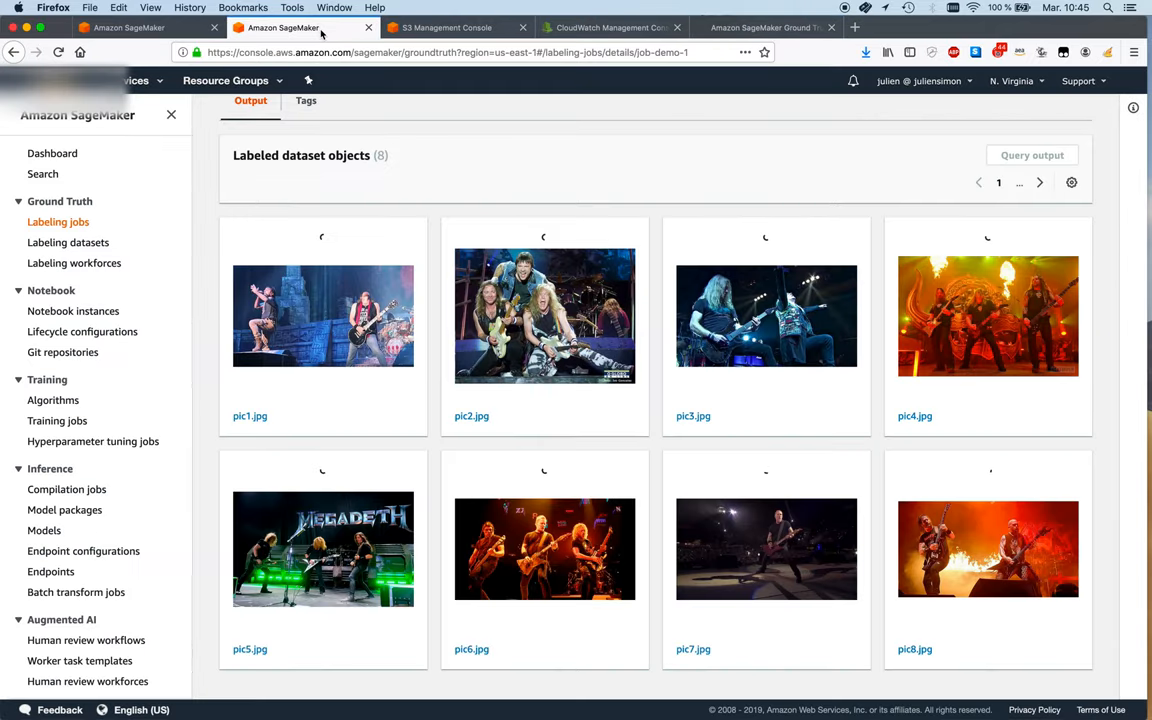
pyautogui.click(58, 52)
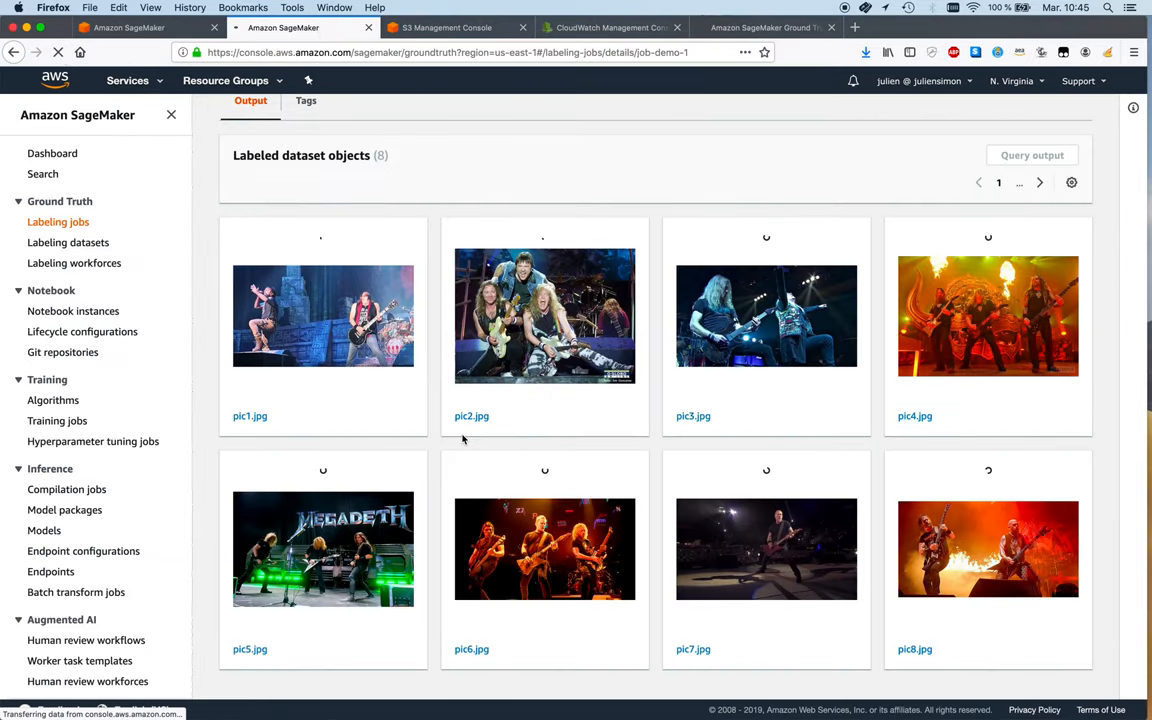
pyautogui.scroll(3)
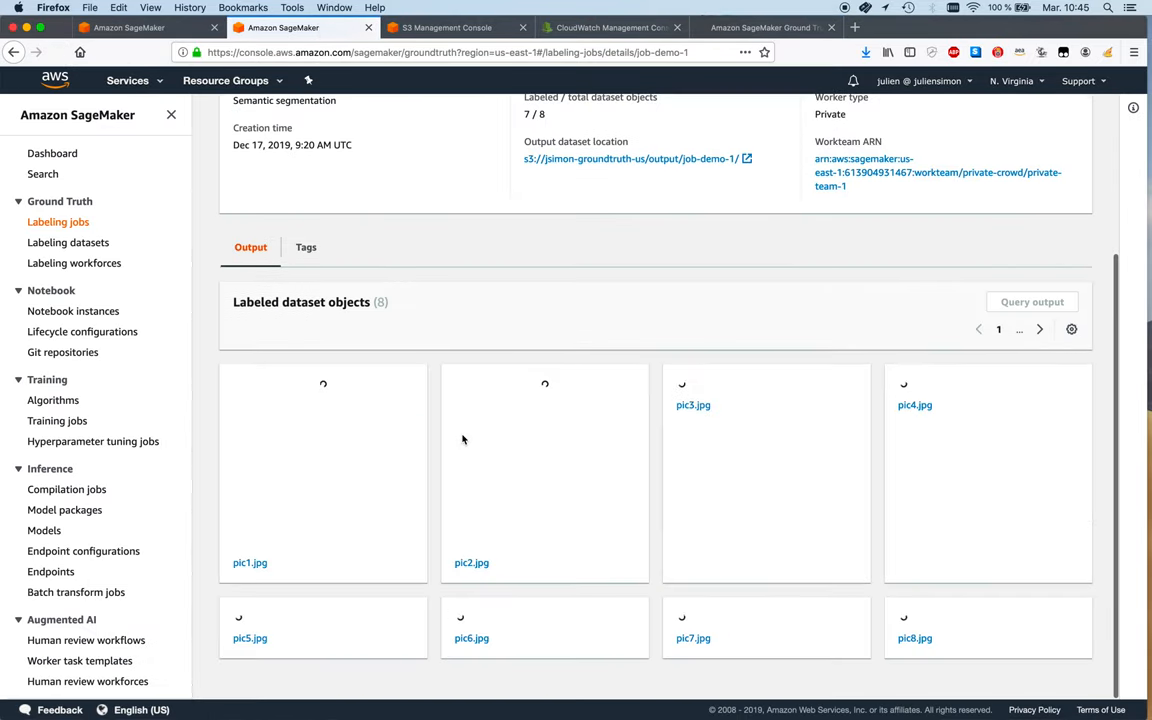